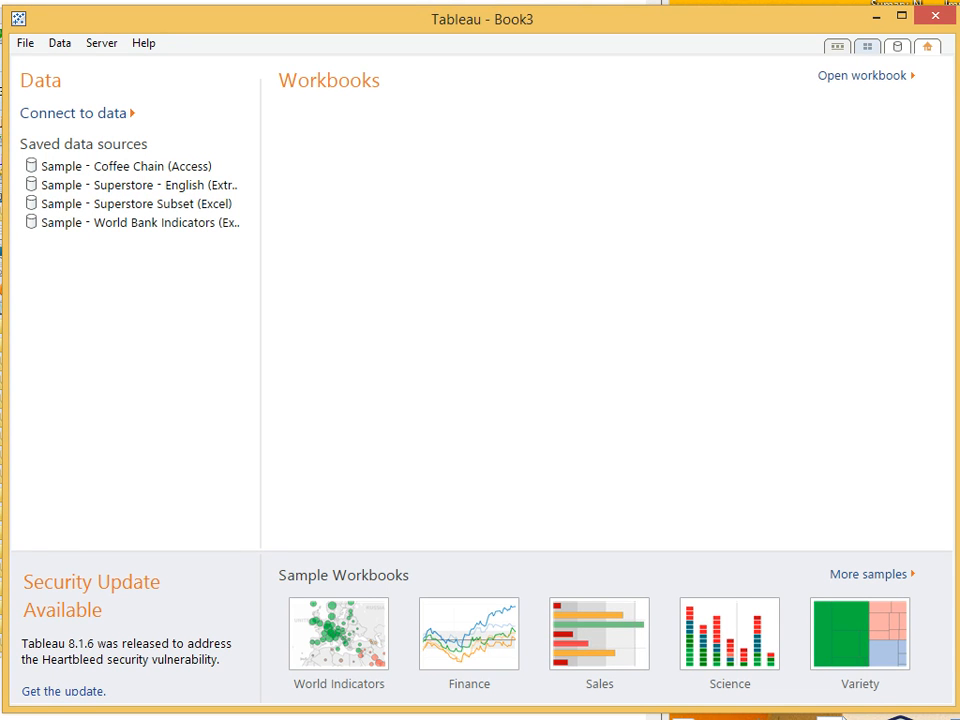
{"action": "mouse_move", "coordinate": [176, 572]}
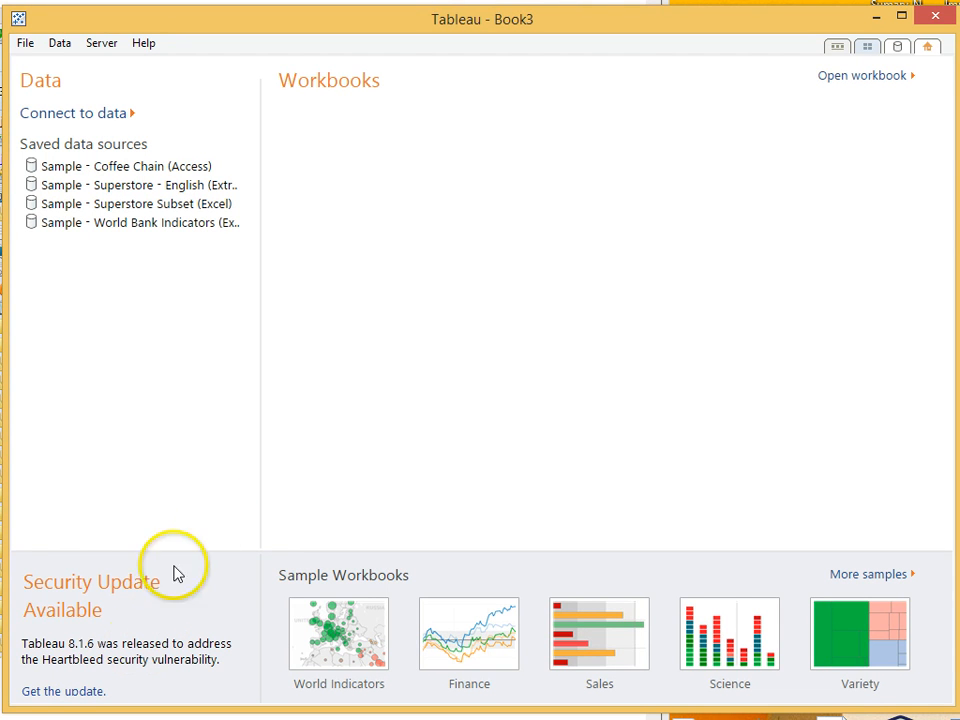
{"action": "mouse_move", "coordinate": [284, 432]}
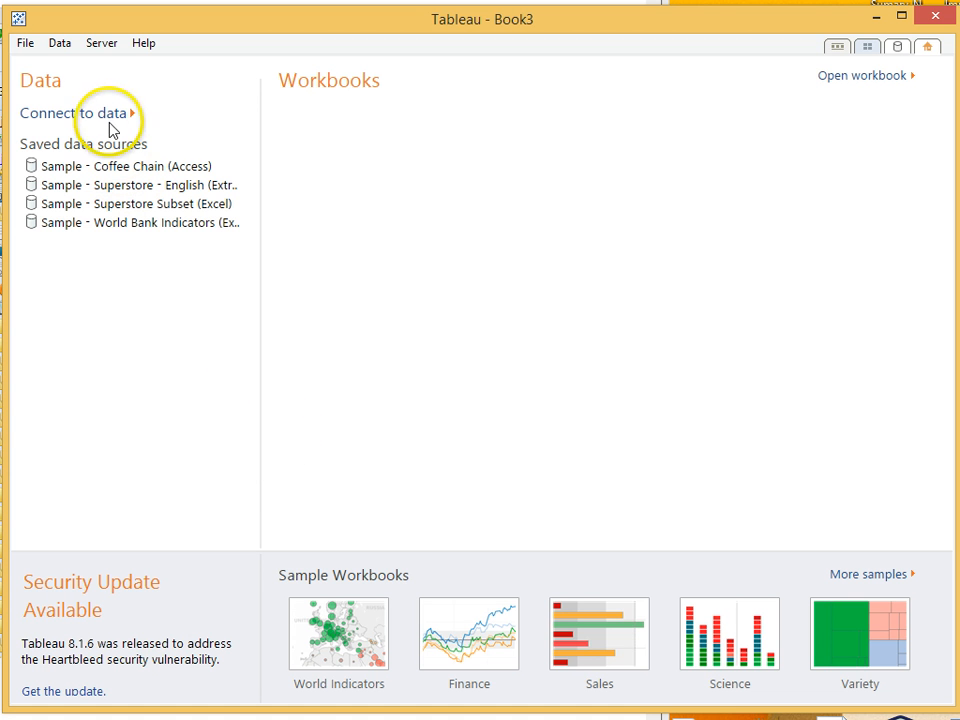
{"action": "mouse_move", "coordinate": [564, 384]}
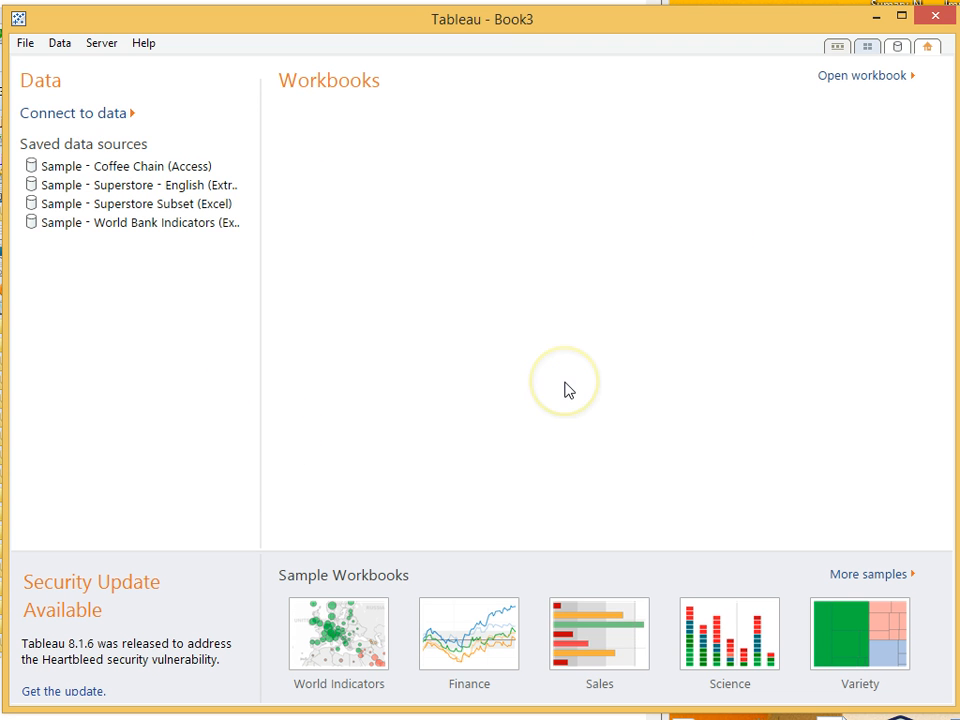
{"action": "mouse_move", "coordinate": [308, 132]}
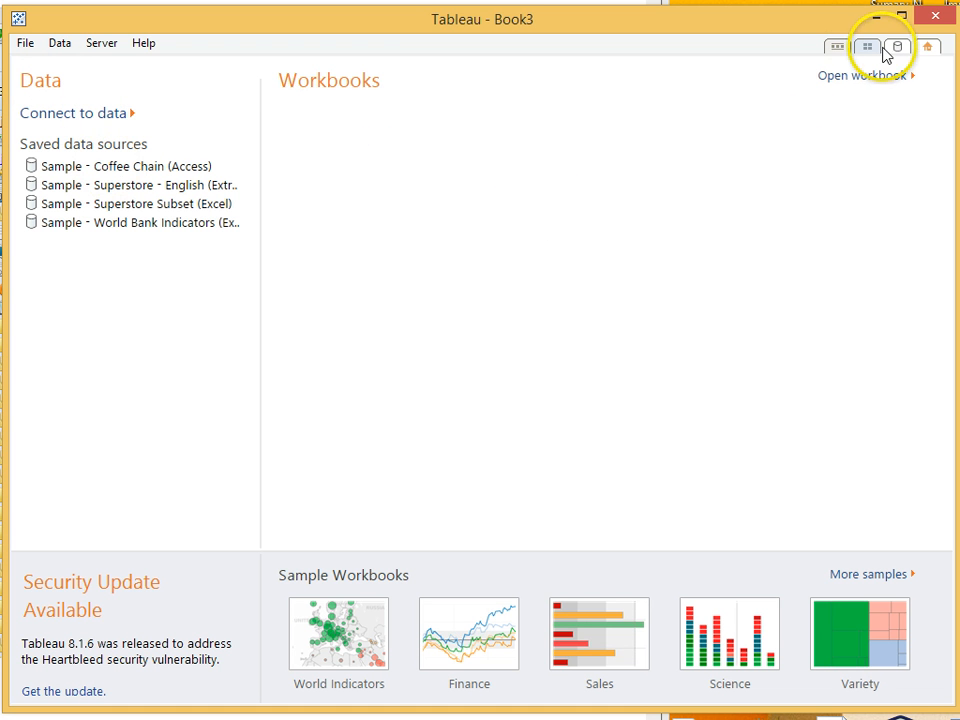
Leave the start page to reach the Connect to Data choices
{"action": "left_click", "coordinate": [896, 48]}
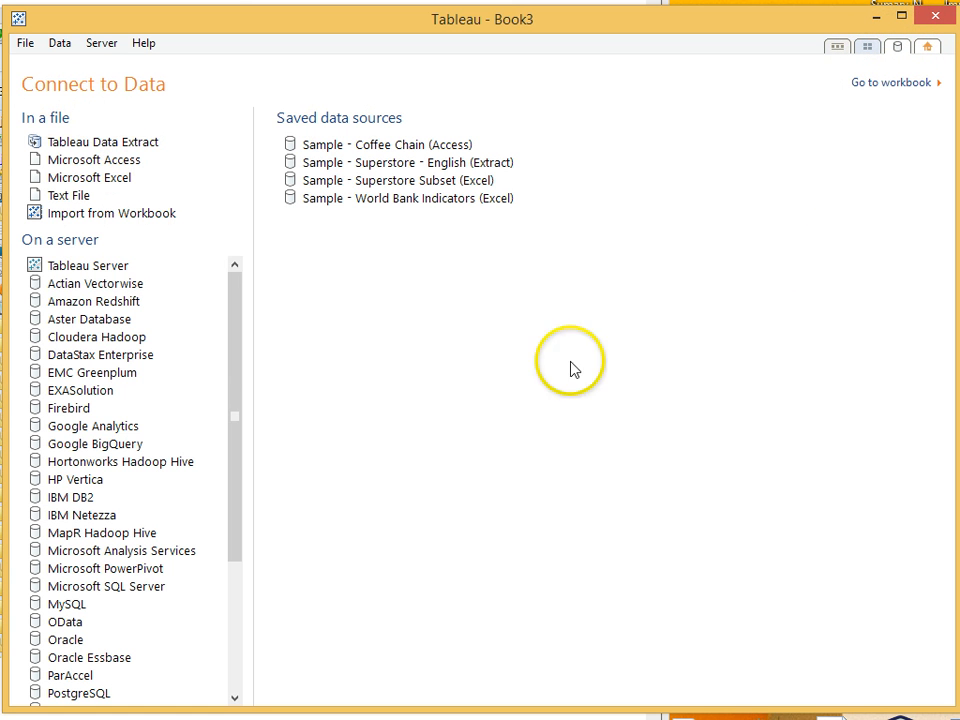
{"action": "mouse_move", "coordinate": [316, 304]}
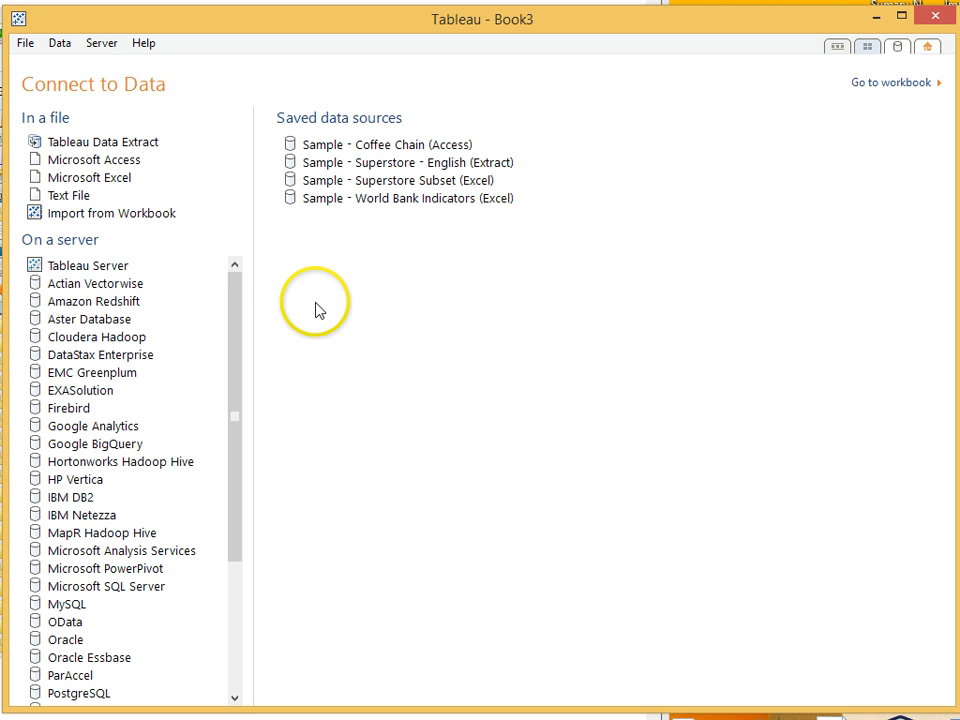
{"action": "mouse_move", "coordinate": [276, 252]}
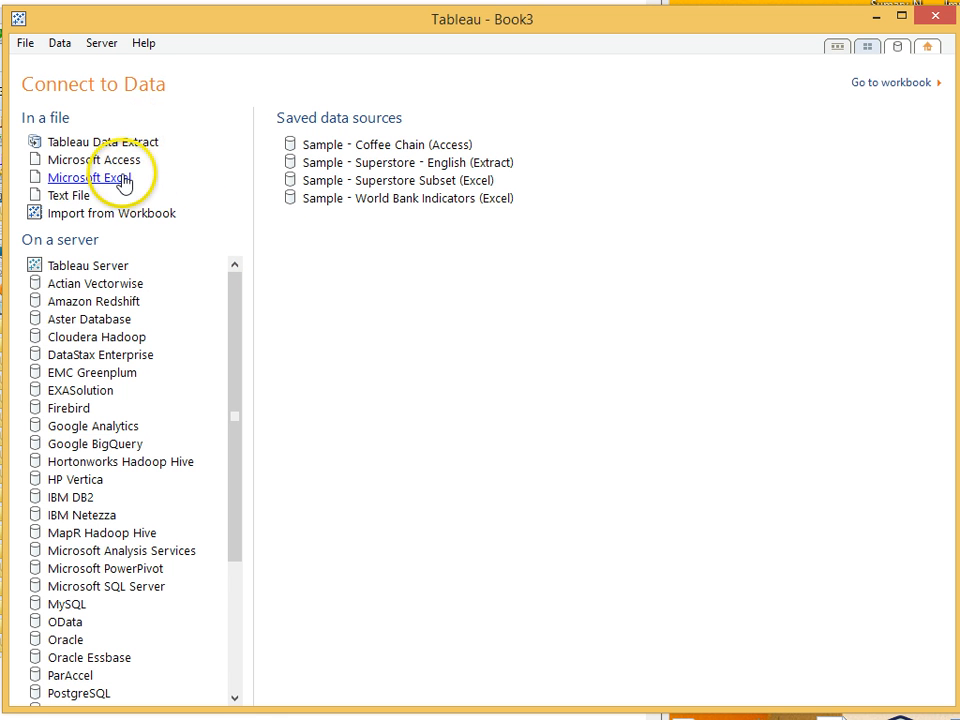
Choose Microsoft Excel and select the top_100_drg_with_hospital_info.xlsx workbook
{"action": "left_click", "coordinate": [92, 176]}
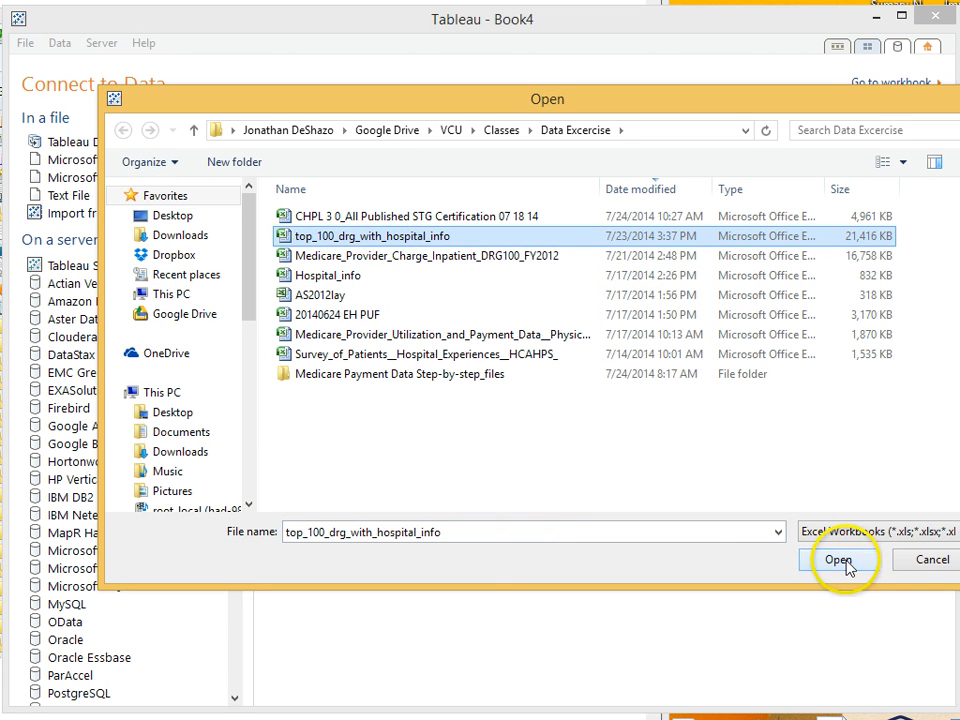
{"action": "left_click", "coordinate": [838, 560]}
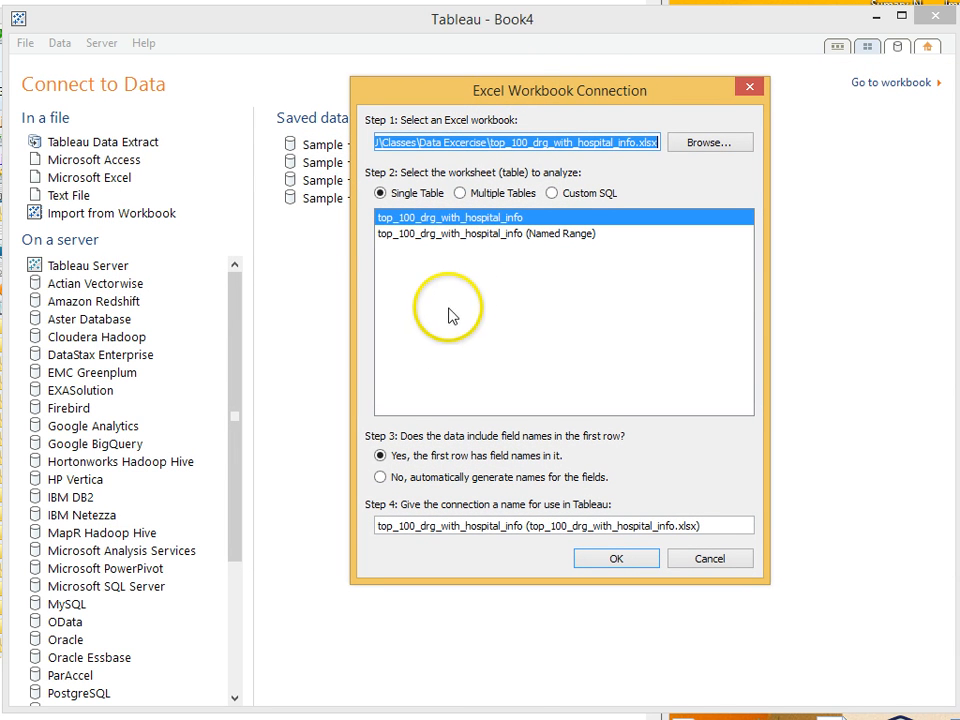
{"action": "mouse_move", "coordinate": [560, 220]}
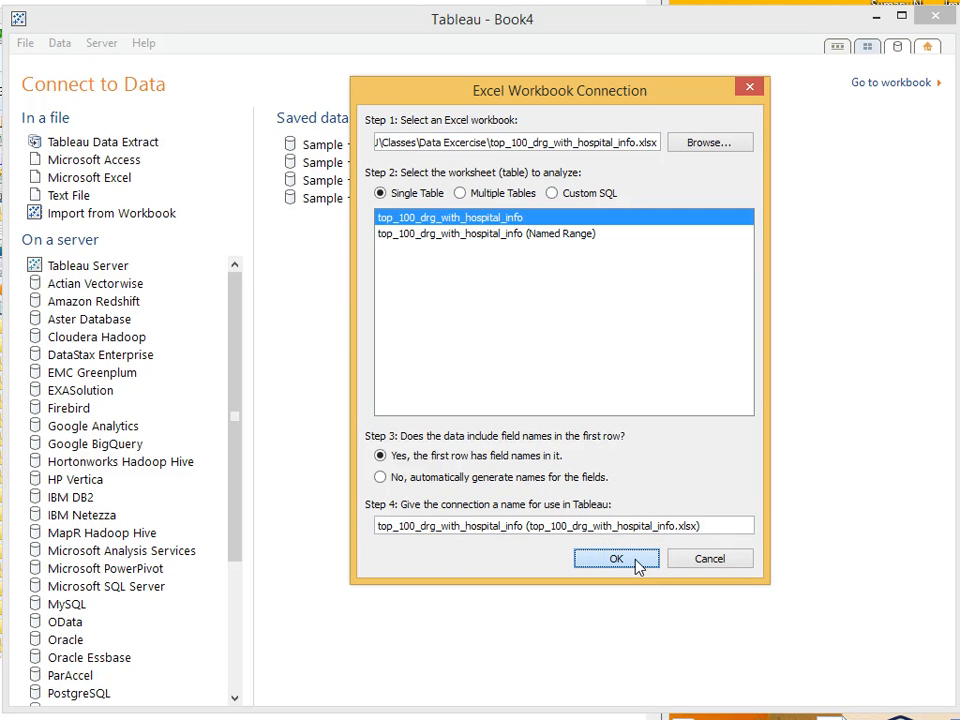
Confirm the Excel workbook connection settings with the single table and first-row field names
{"action": "left_click", "coordinate": [616, 558]}
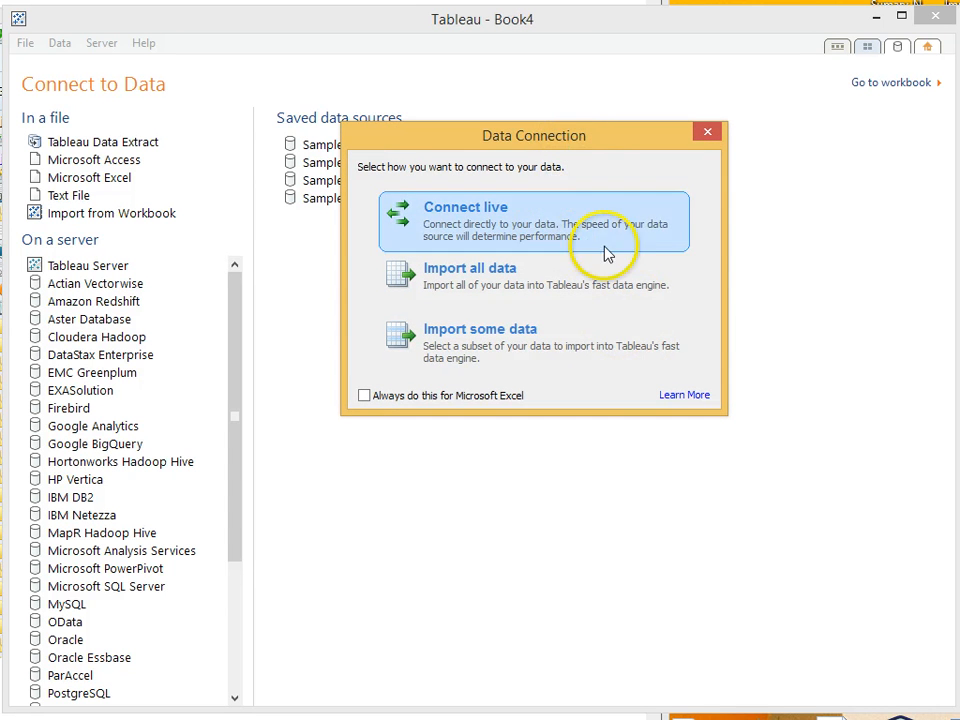
{"action": "mouse_move", "coordinate": [650, 248]}
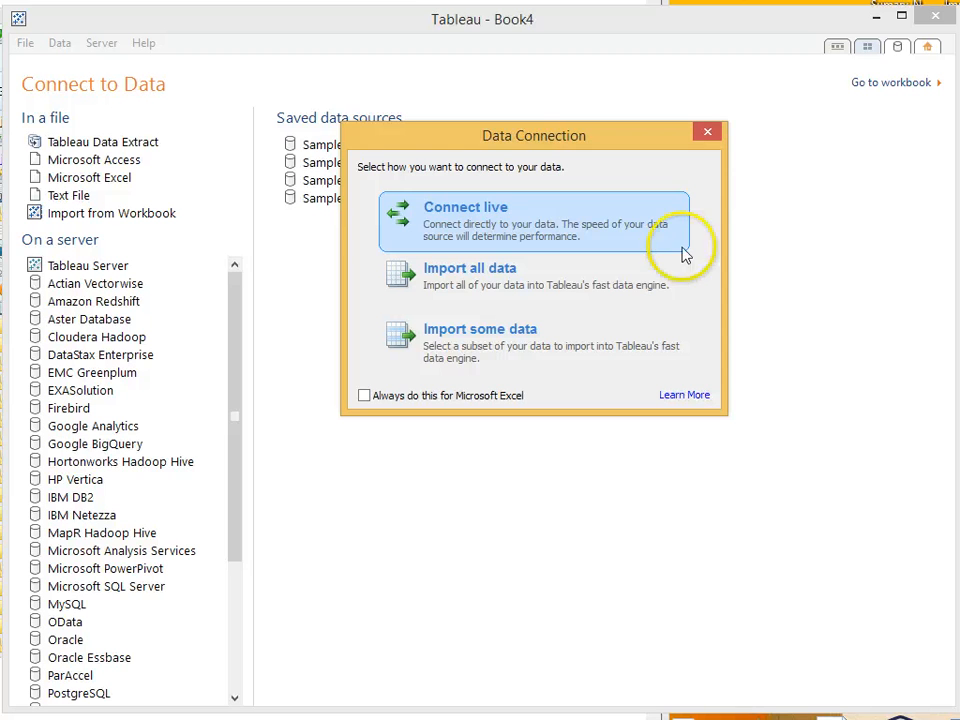
{"action": "mouse_move", "coordinate": [690, 164]}
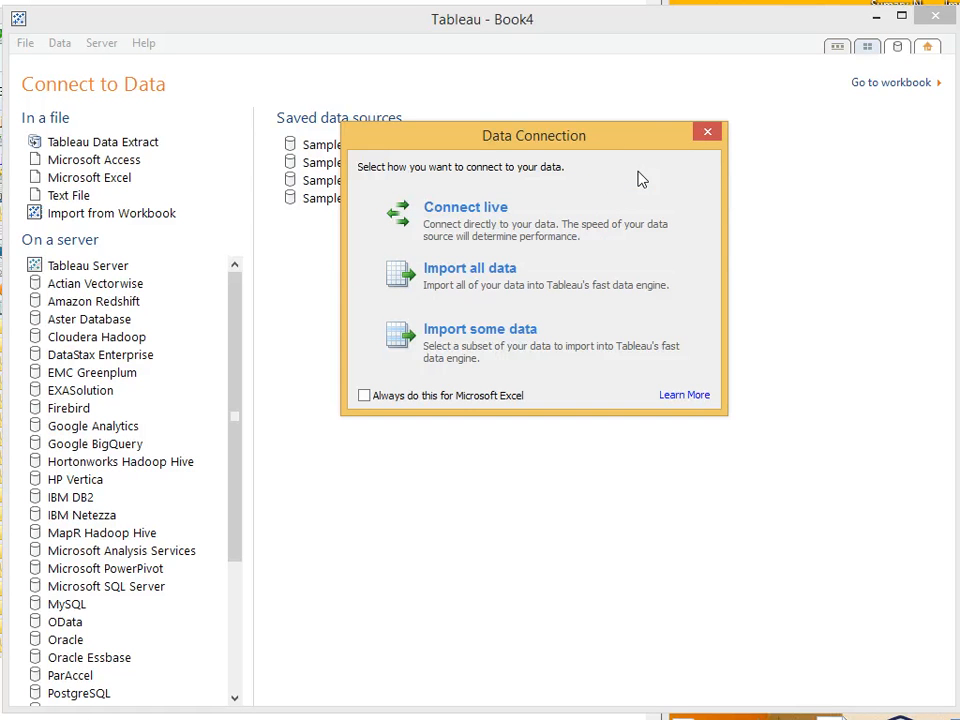
{"action": "mouse_move", "coordinate": [568, 276]}
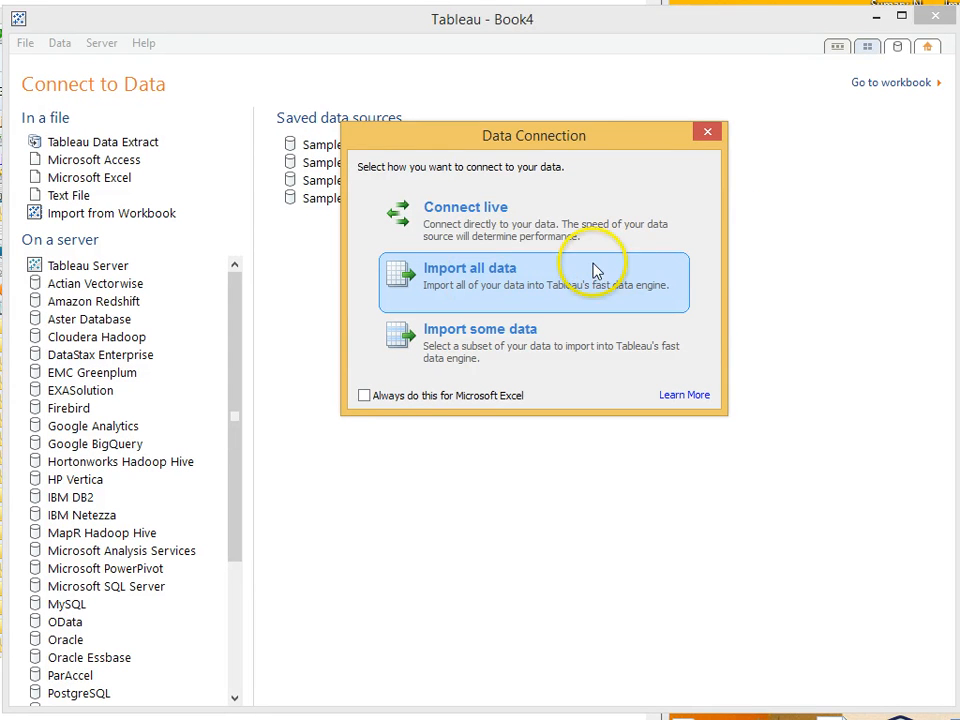
{"action": "mouse_move", "coordinate": [508, 280]}
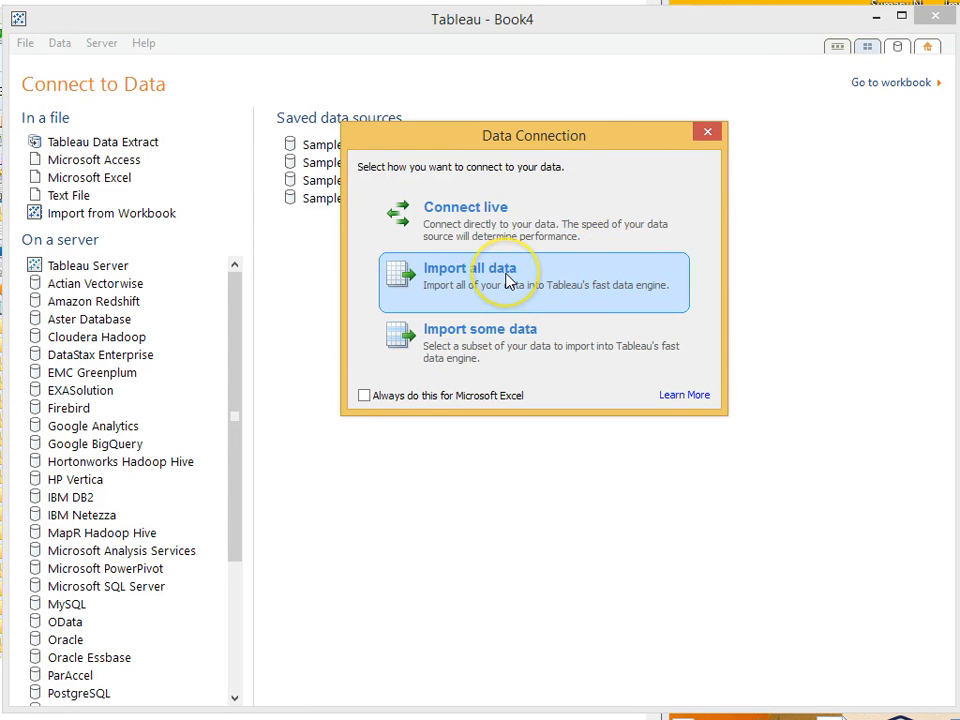
{"action": "mouse_move", "coordinate": [560, 230]}
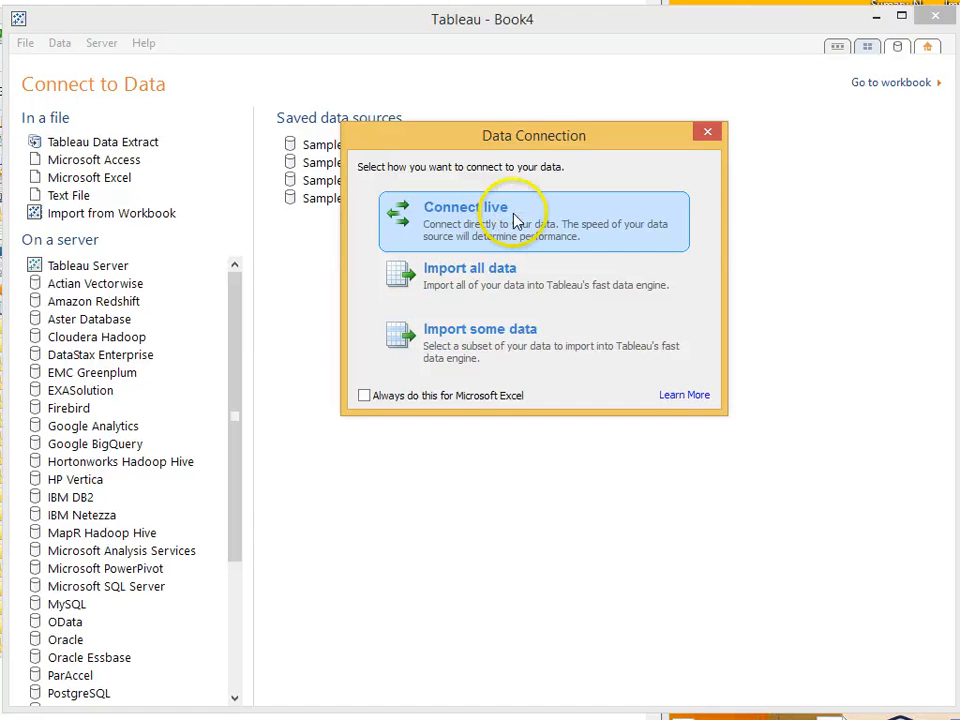
{"action": "mouse_move", "coordinate": [540, 218]}
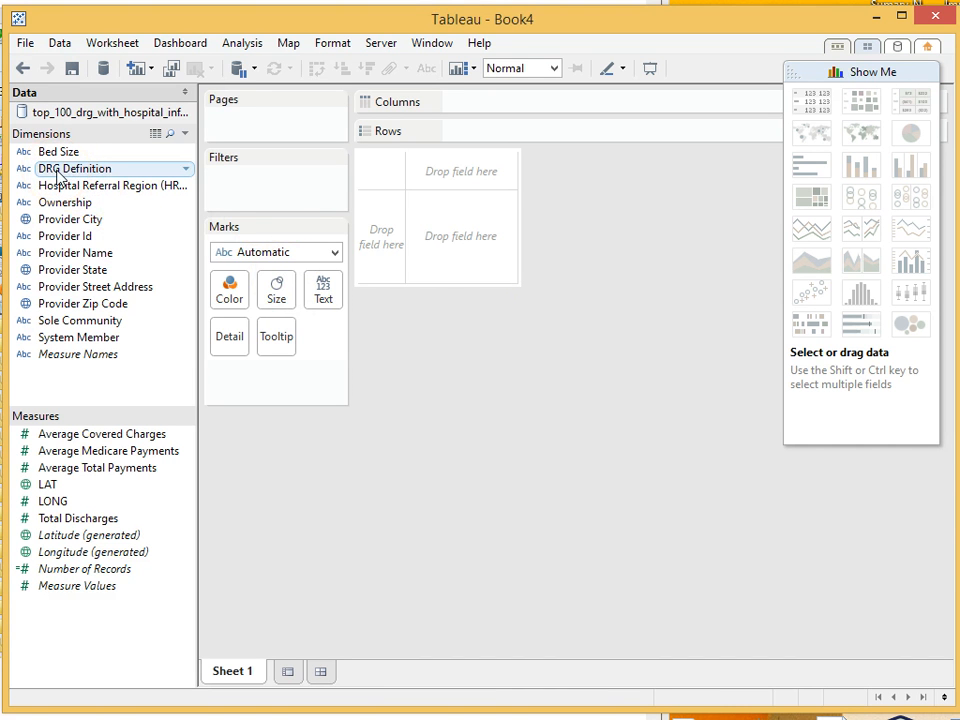
Place DRG Definition on Rows with Measure Names on Columns and Measure Values as text
{"action": "left_click", "coordinate": [74, 168]}
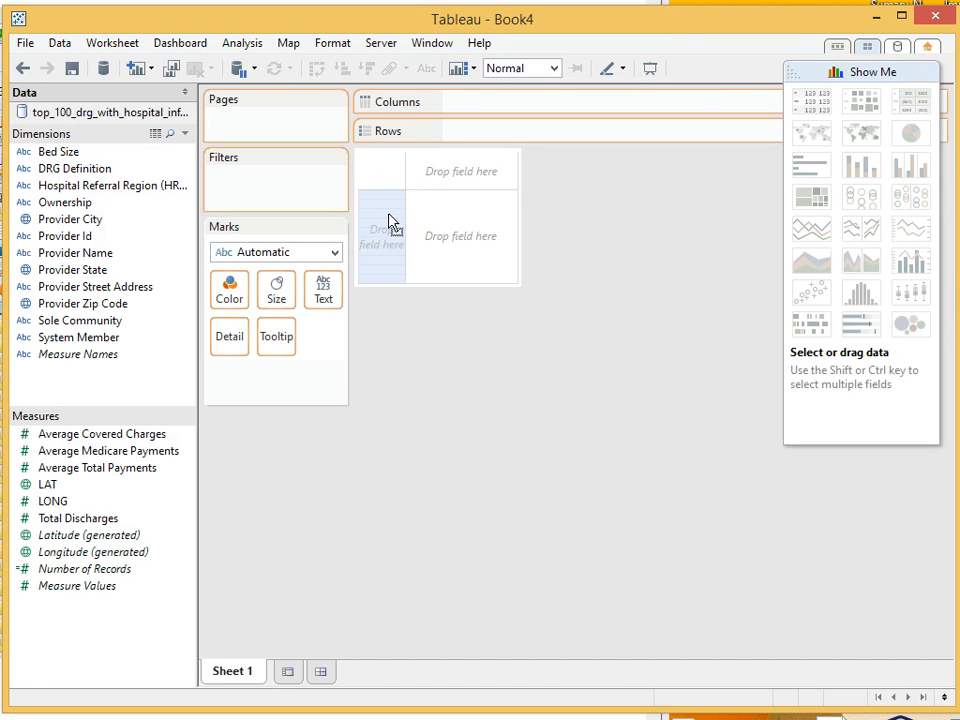
{"action": "left_click_drag", "start_coordinate": [64, 168], "coordinate": [504, 124]}
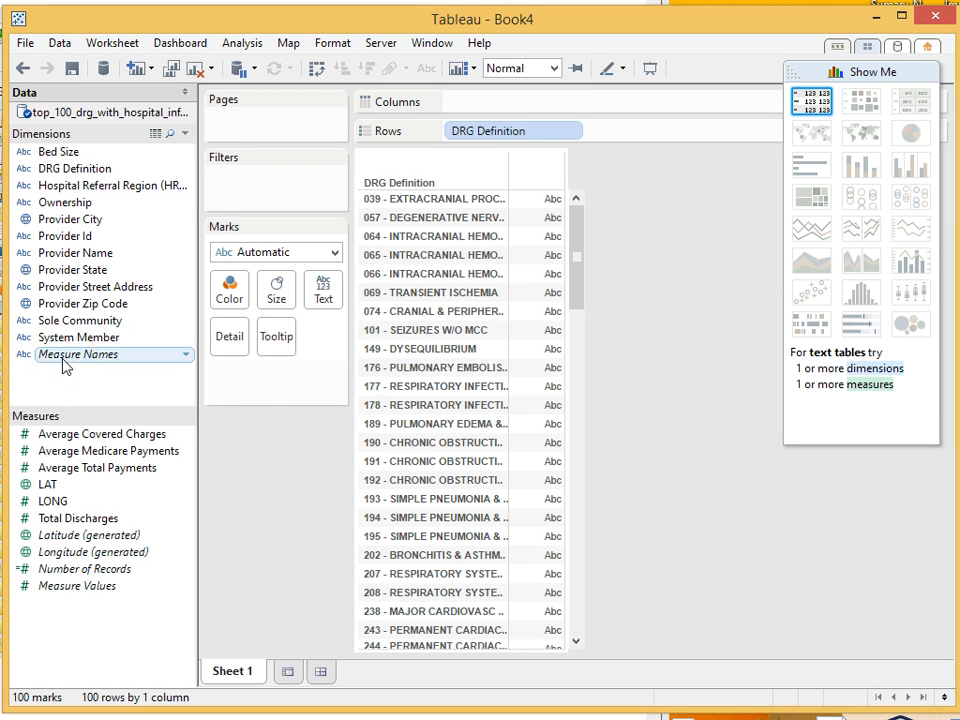
{"action": "left_click", "coordinate": [512, 130]}
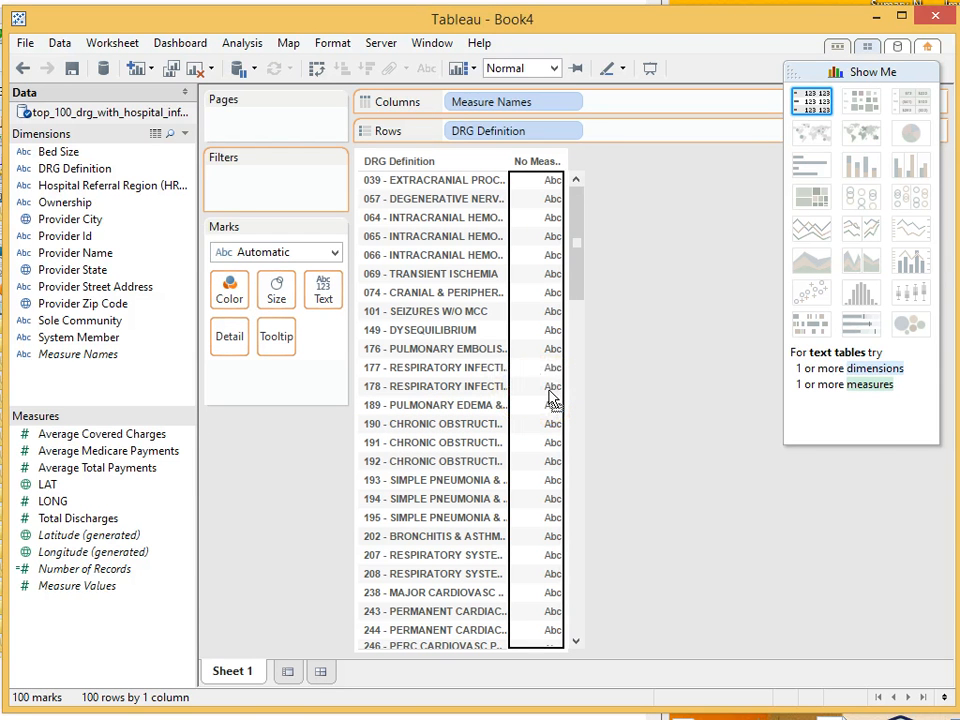
{"action": "left_click", "coordinate": [812, 164]}
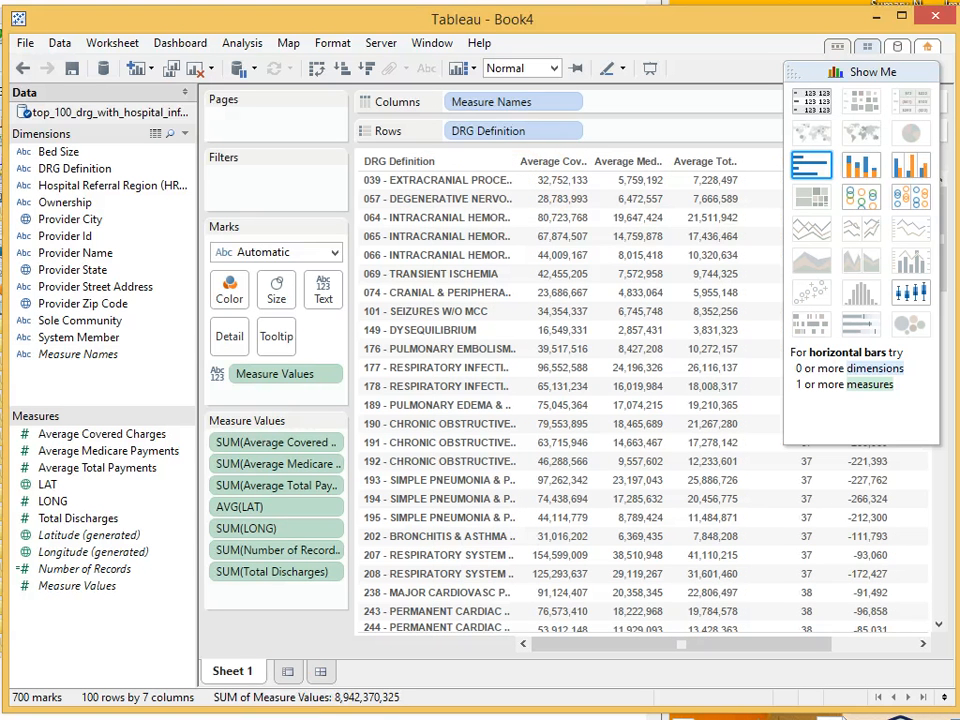
{"action": "mouse_move", "coordinate": [276, 442]}
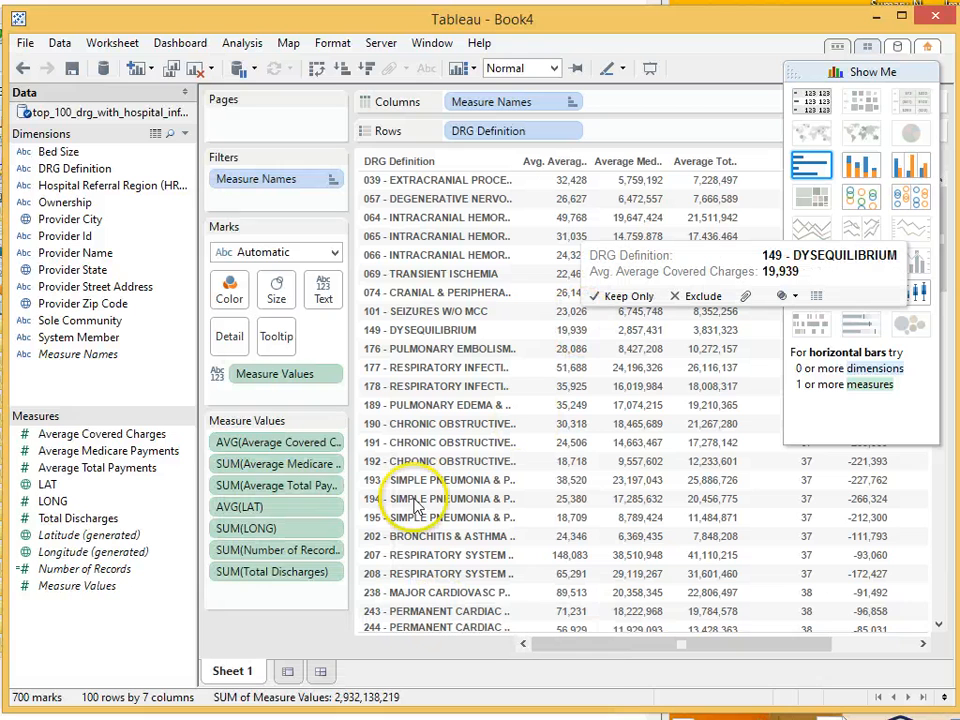
{"action": "mouse_move", "coordinate": [300, 464]}
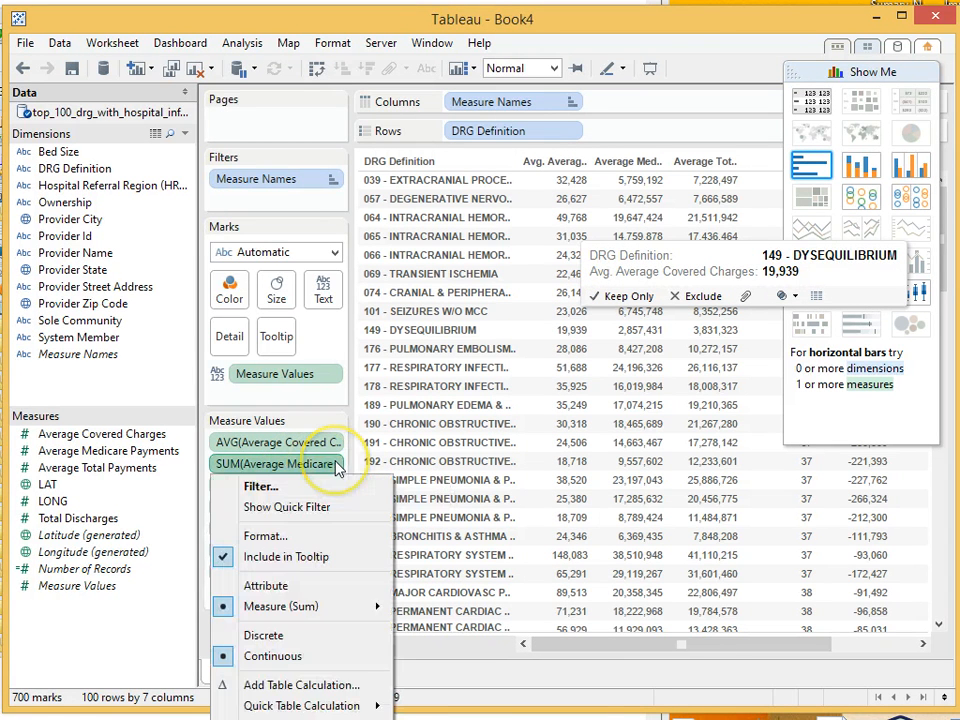
{"action": "mouse_move", "coordinate": [296, 704]}
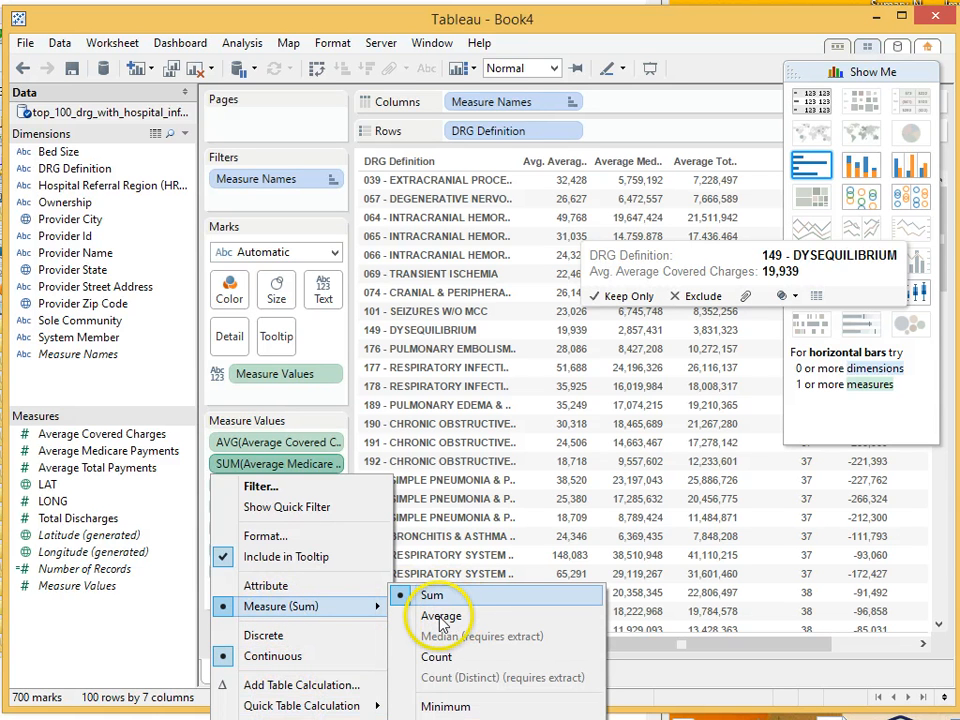
Aggregate the Medicare and total payment measures as averages and drop Number of Records
{"action": "left_click", "coordinate": [440, 616]}
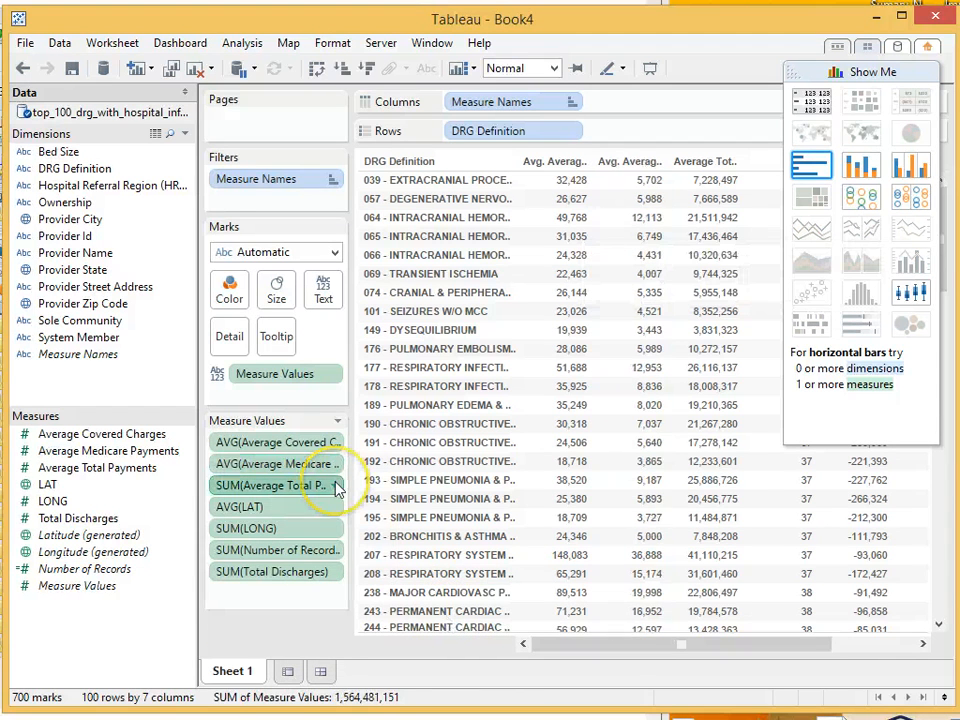
{"action": "right_click", "coordinate": [276, 486]}
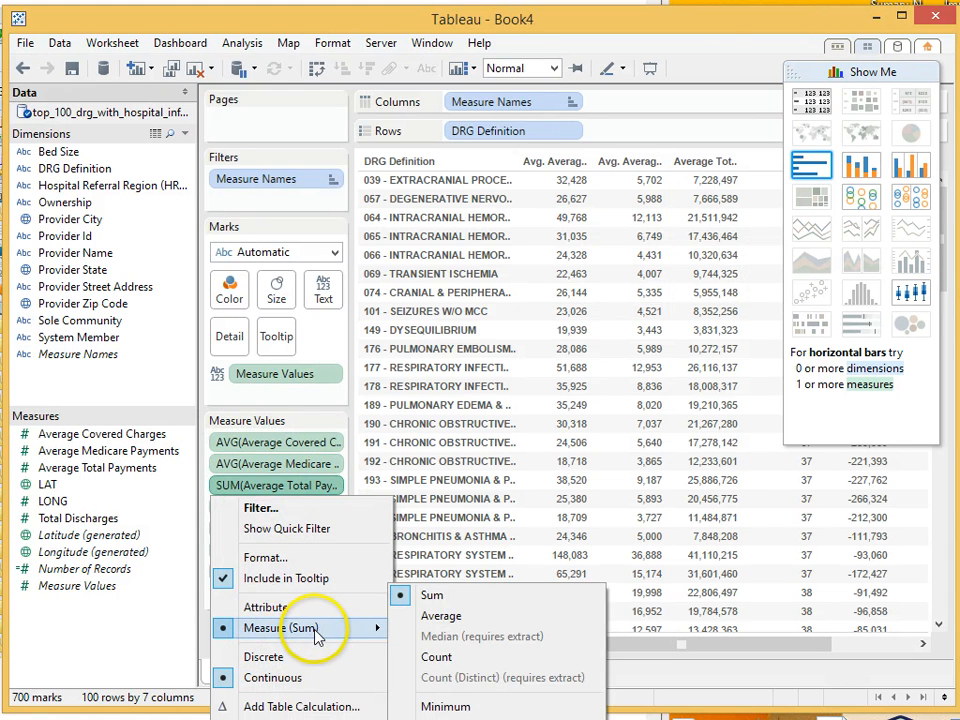
{"action": "left_click", "coordinate": [432, 608]}
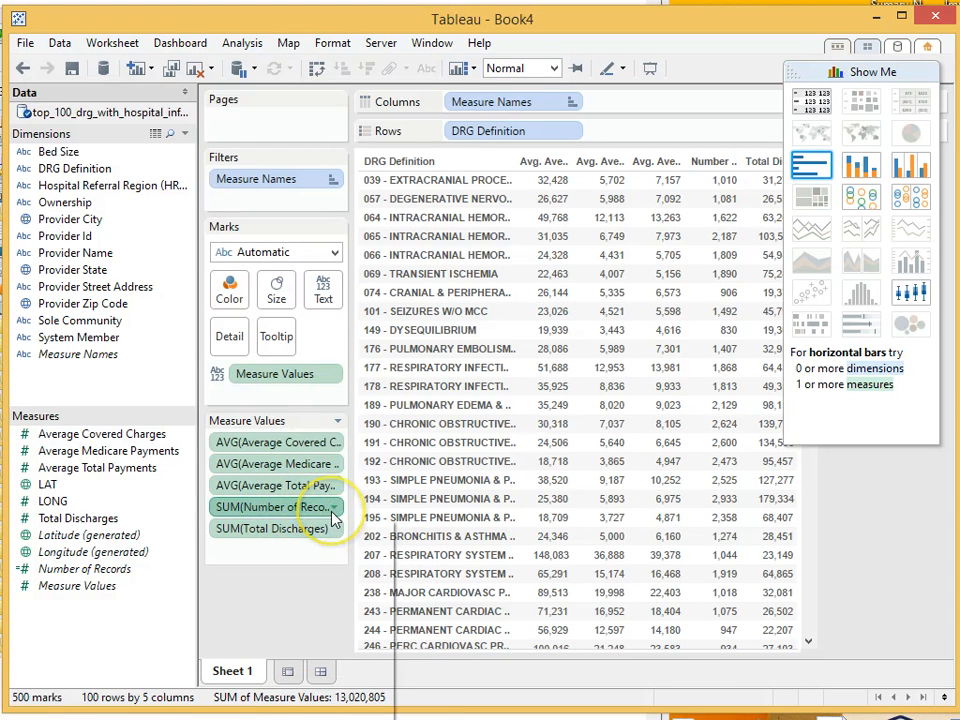
{"action": "right_click", "coordinate": [276, 508]}
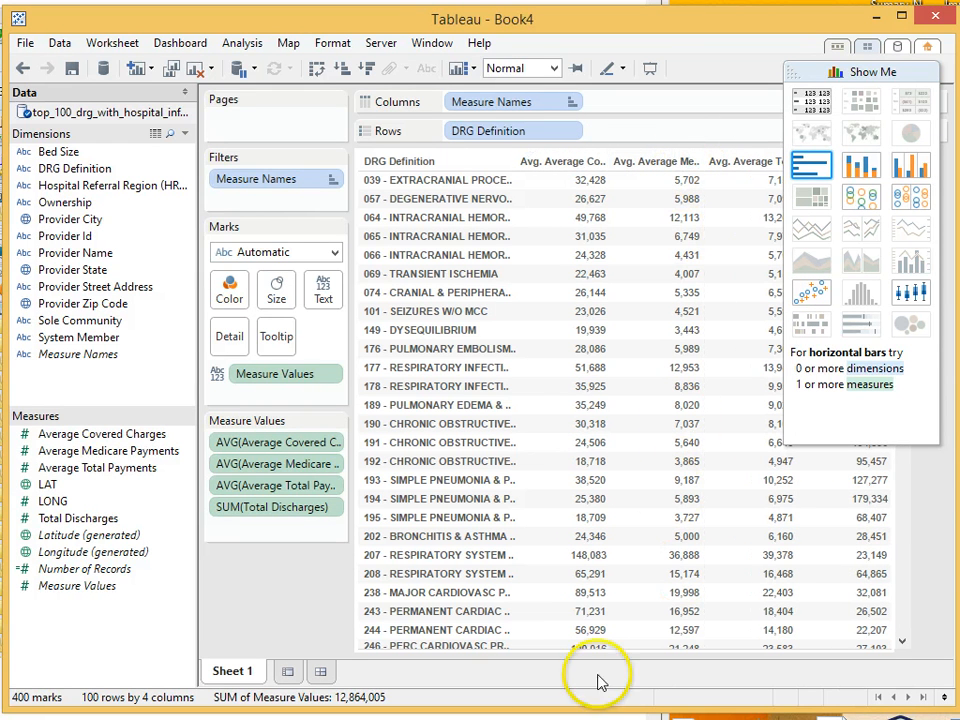
Rename the sheet DRG Summary Stats and show variance of Average Covered Charges as a fifth column
{"action": "double_click", "coordinate": [232, 672]}
{"action": "type", "text": "DRG Summary Stats"}
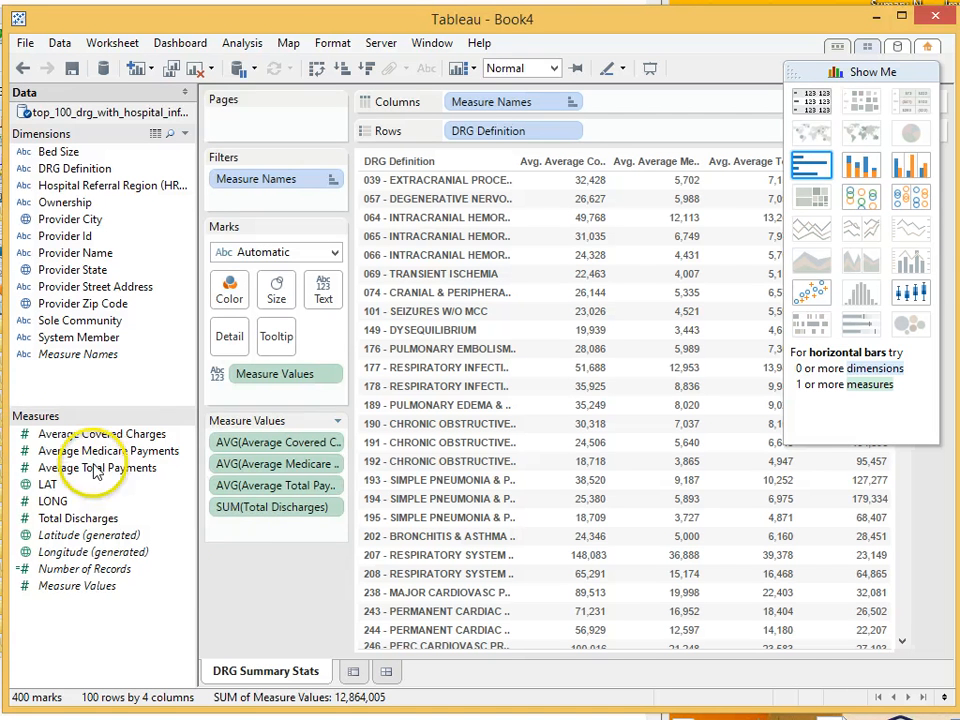
{"action": "left_click", "coordinate": [100, 432]}
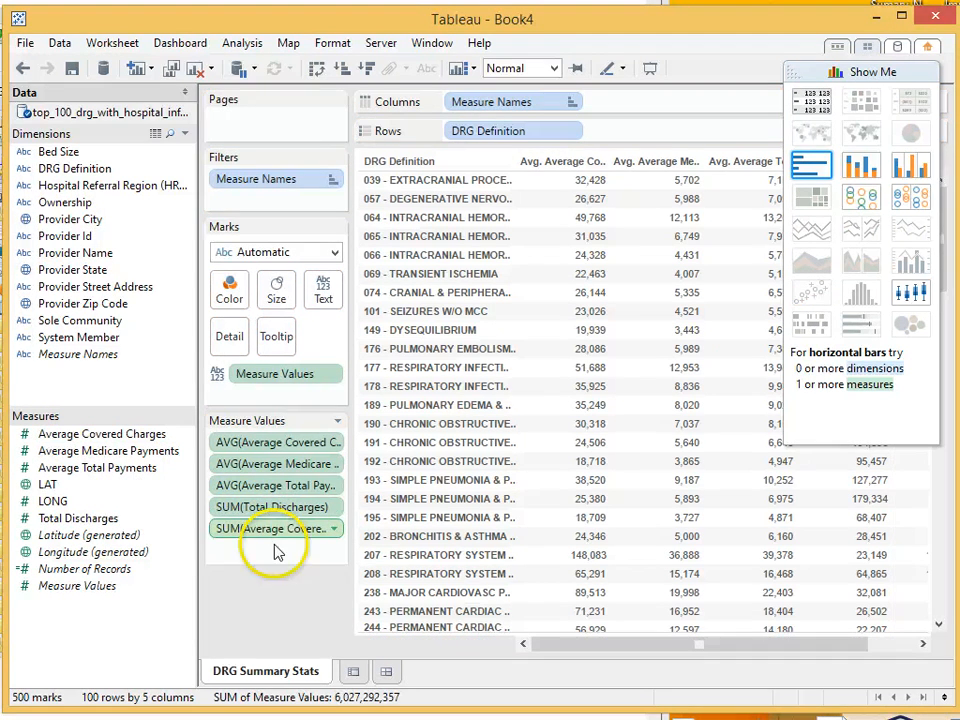
{"action": "right_click", "coordinate": [276, 528]}
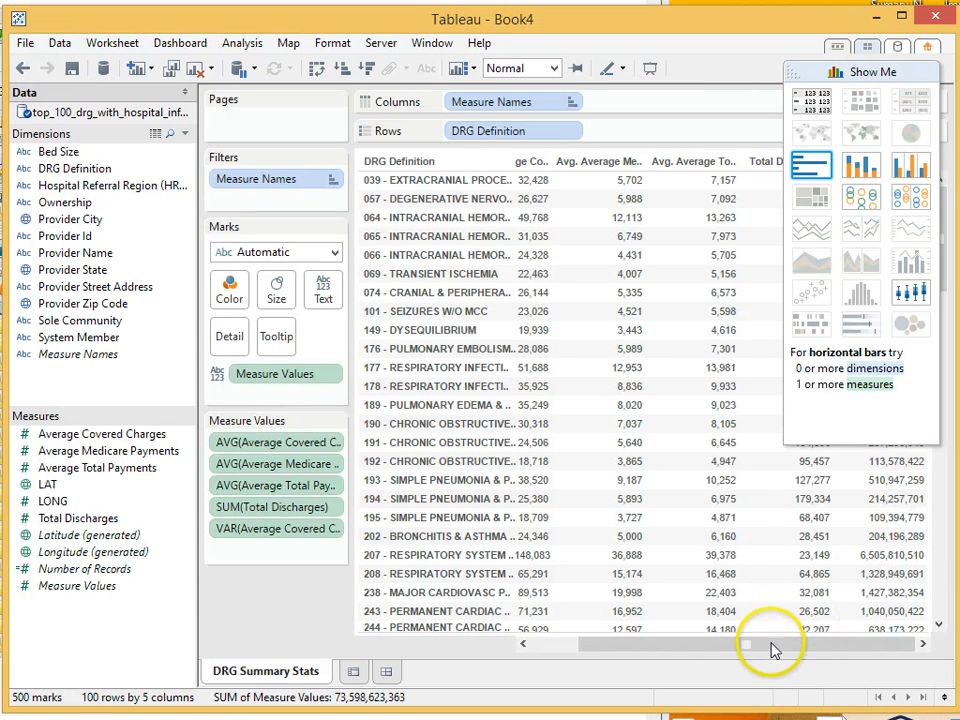
{"action": "mouse_move", "coordinate": [232, 610]}
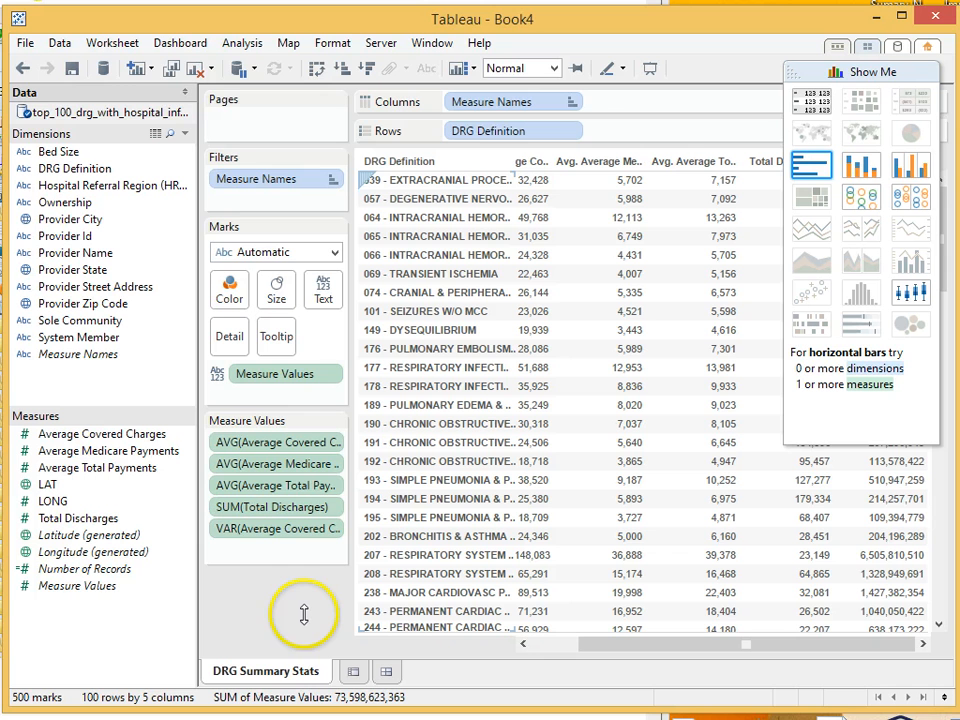
{"action": "mouse_move", "coordinate": [256, 636]}
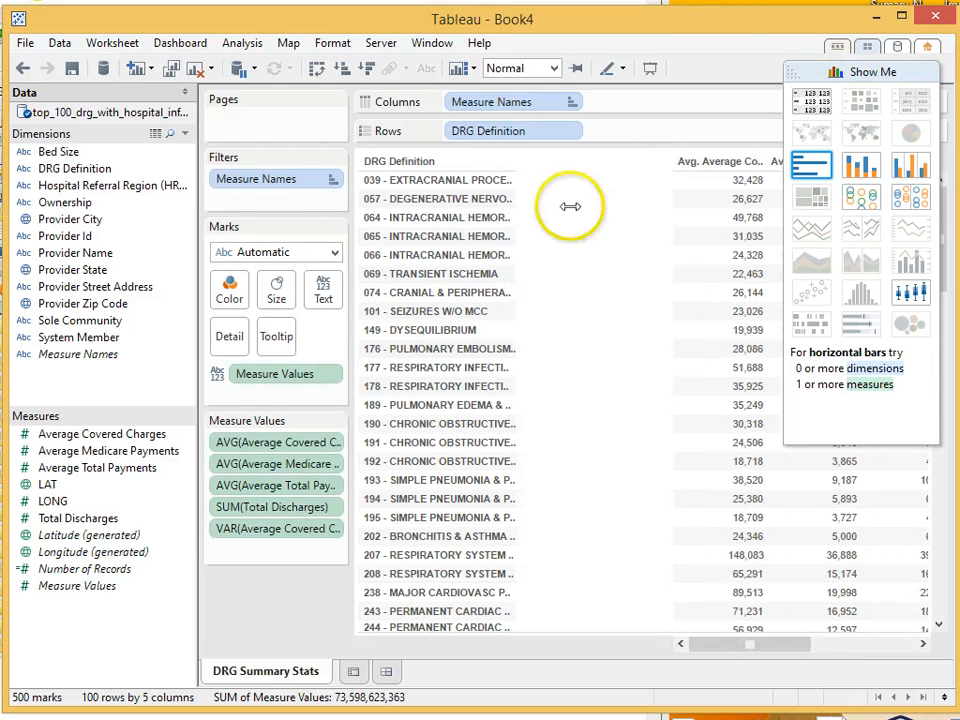
Widen the DRG Definition column and group several DRG definitions into one row
{"action": "left_click_drag", "start_coordinate": [570, 206], "coordinate": [676, 190]}
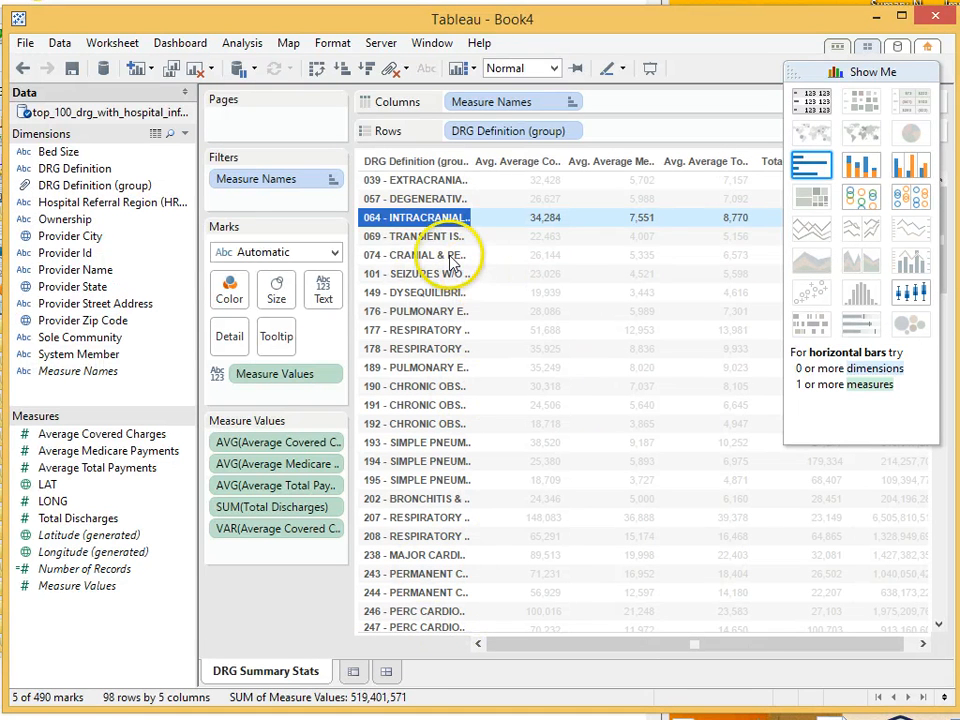
{"action": "left_click", "coordinate": [416, 254]}
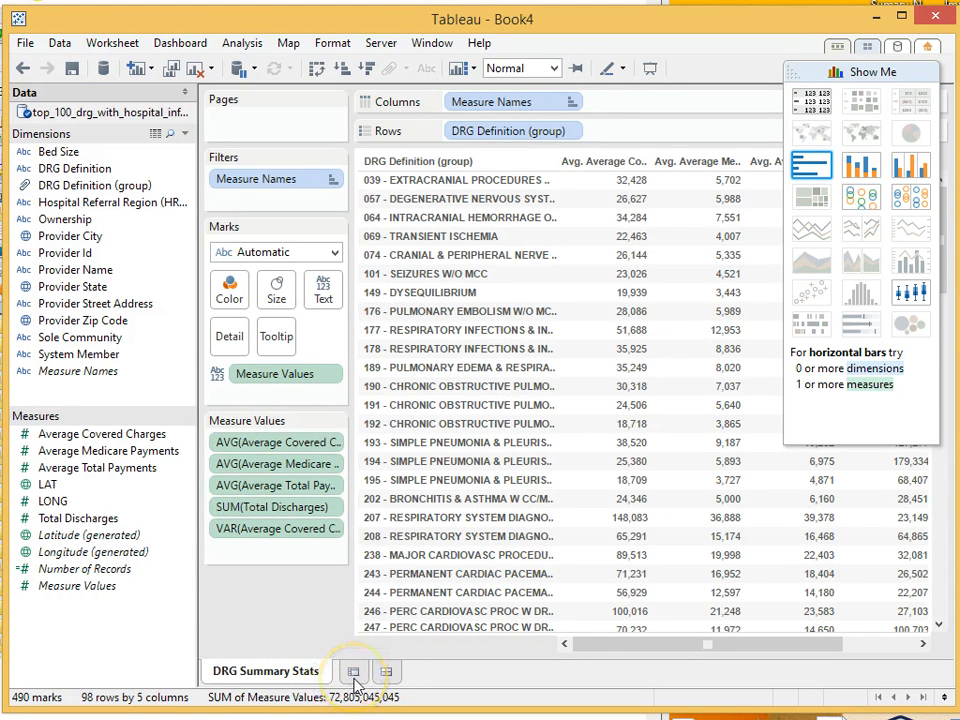
On a new worksheet, list Ownership on Rows with Total Discharges as the measure
{"action": "left_click", "coordinate": [352, 672]}
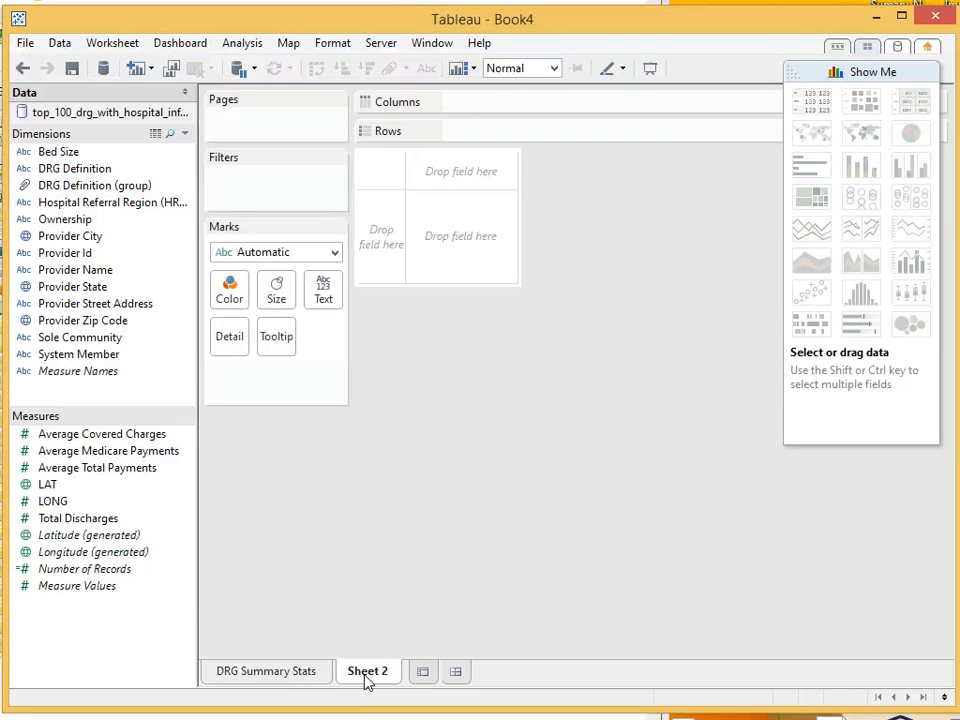
{"action": "mouse_move", "coordinate": [360, 516]}
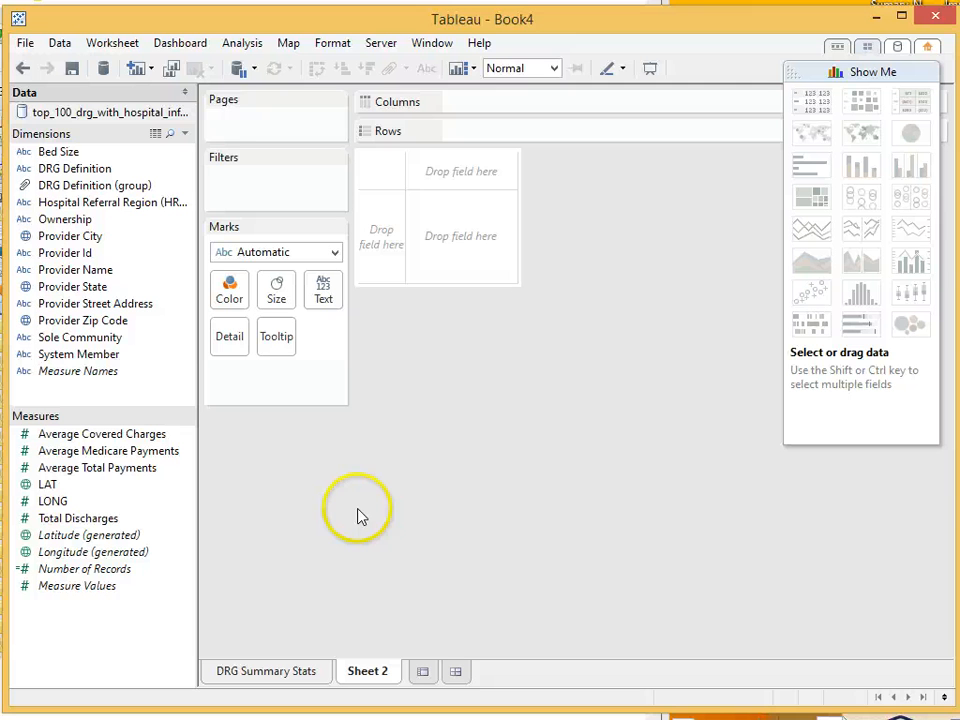
{"action": "mouse_move", "coordinate": [376, 504]}
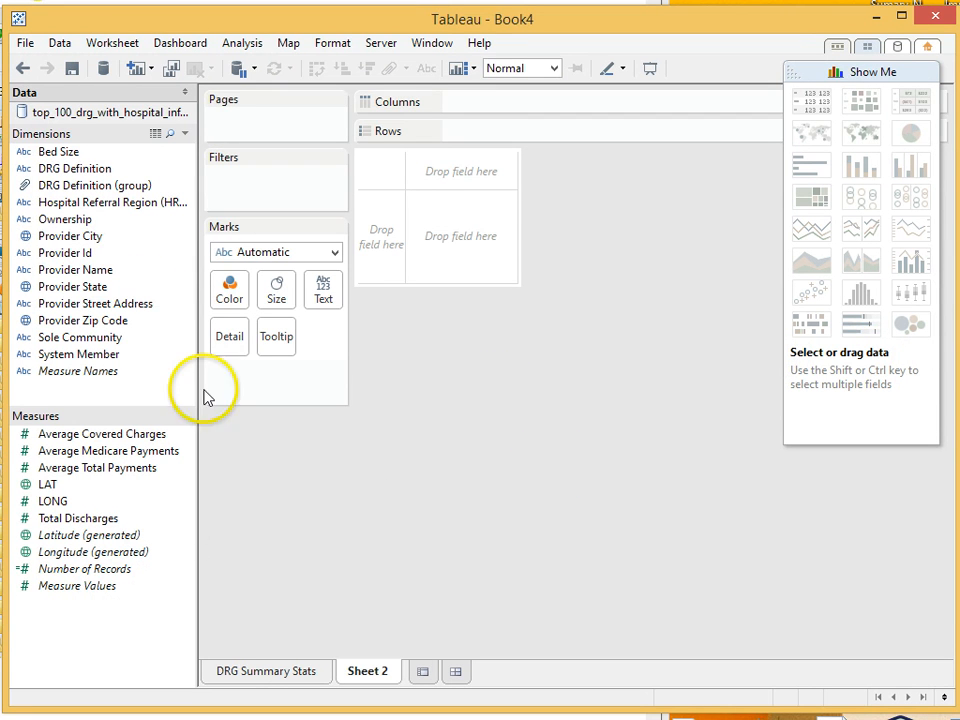
{"action": "left_click", "coordinate": [58, 152]}
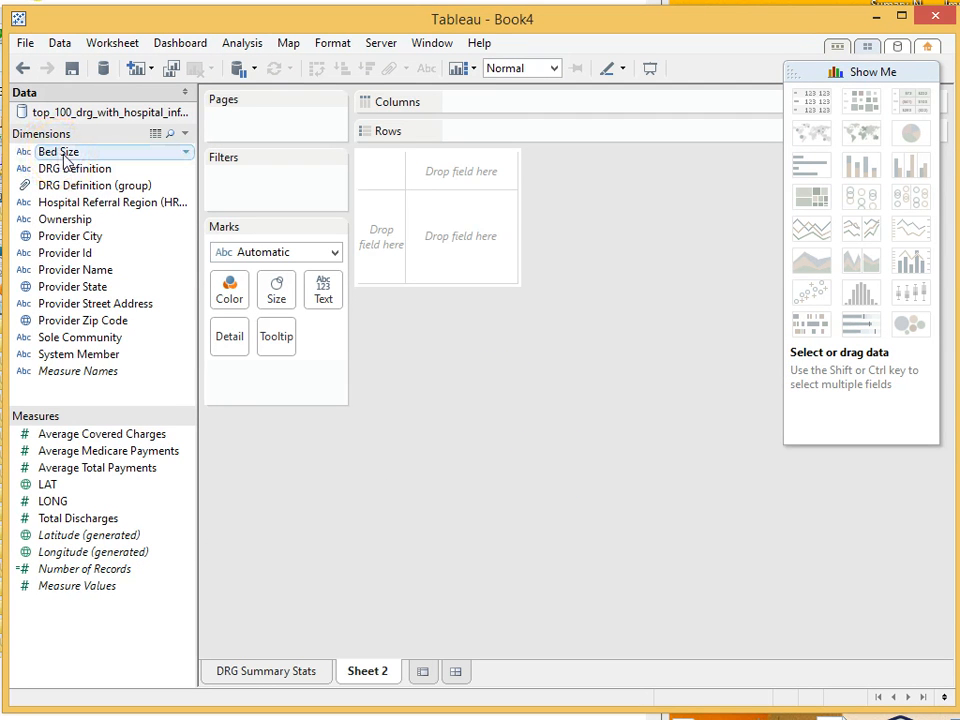
{"action": "mouse_move", "coordinate": [110, 280]}
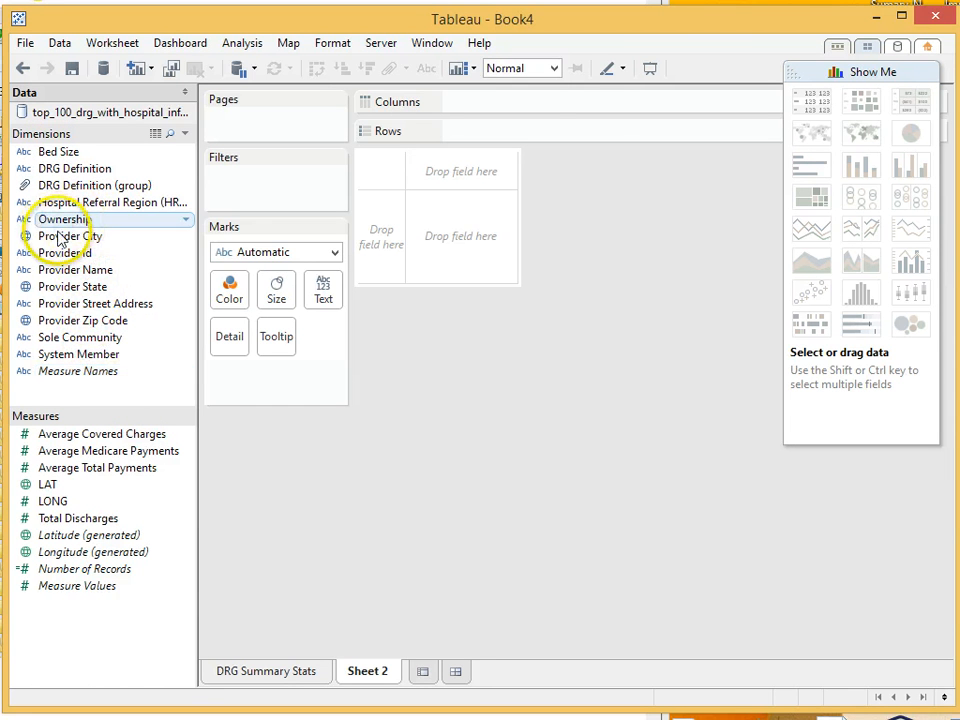
{"action": "left_click_drag", "start_coordinate": [64, 218], "coordinate": [490, 122]}
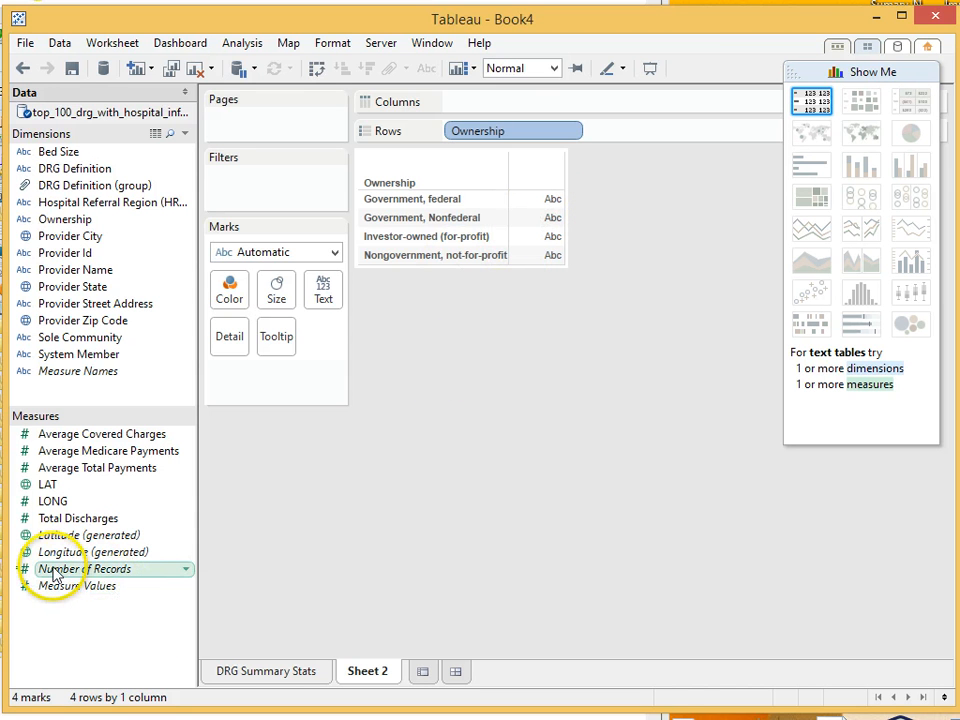
{"action": "mouse_move", "coordinate": [56, 568]}
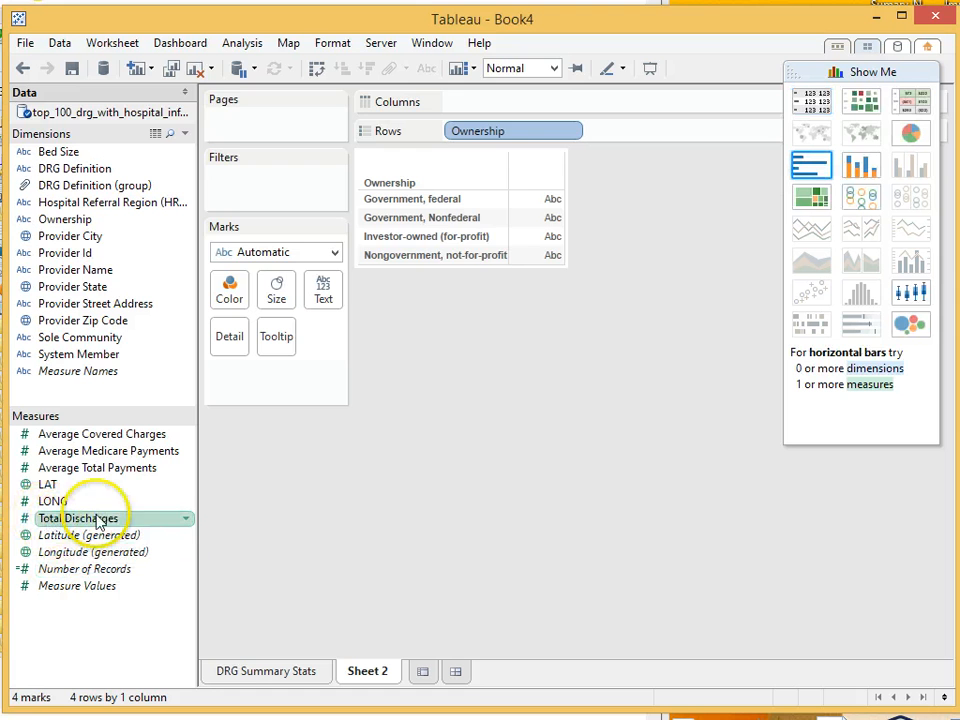
{"action": "left_click", "coordinate": [78, 518]}
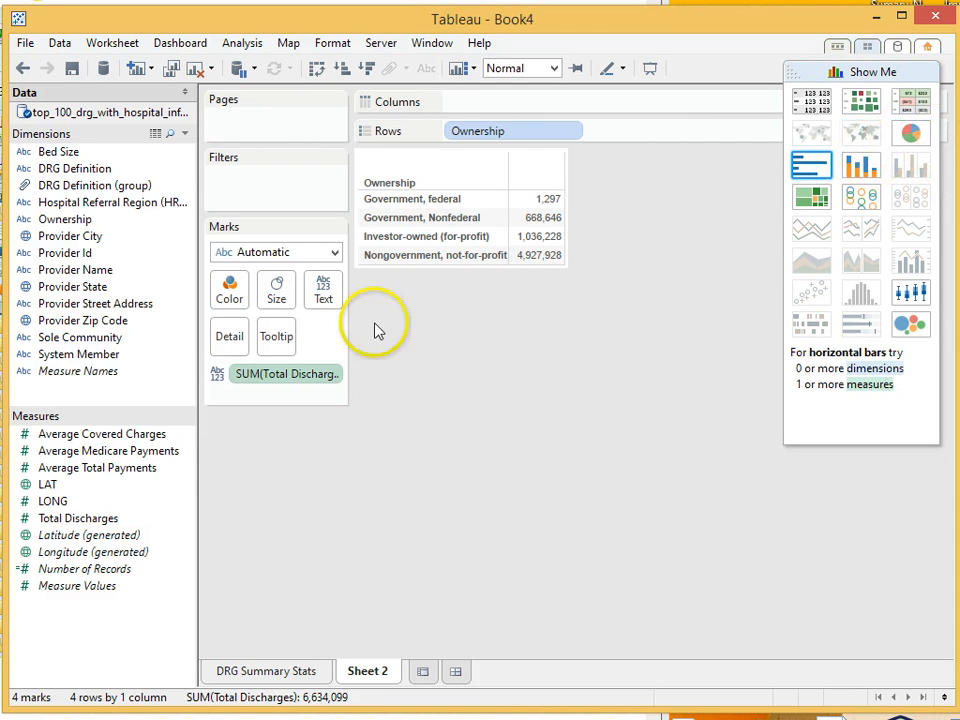
{"action": "mouse_move", "coordinate": [808, 156]}
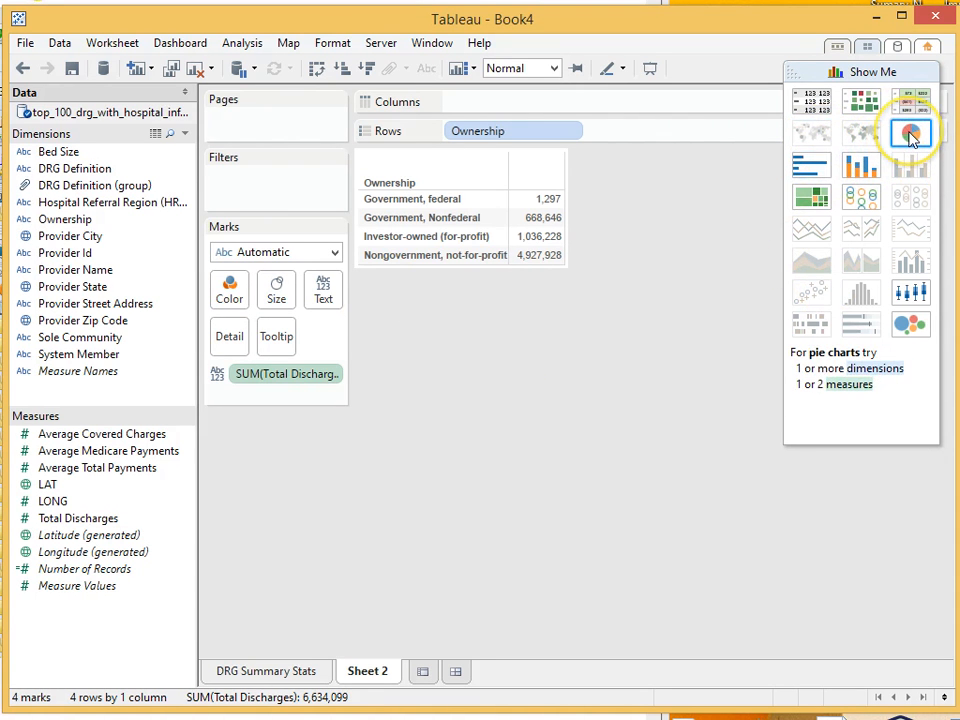
Turn the ownership table into a pie chart and rename the sheet Ownership
{"action": "left_click", "coordinate": [910, 132]}
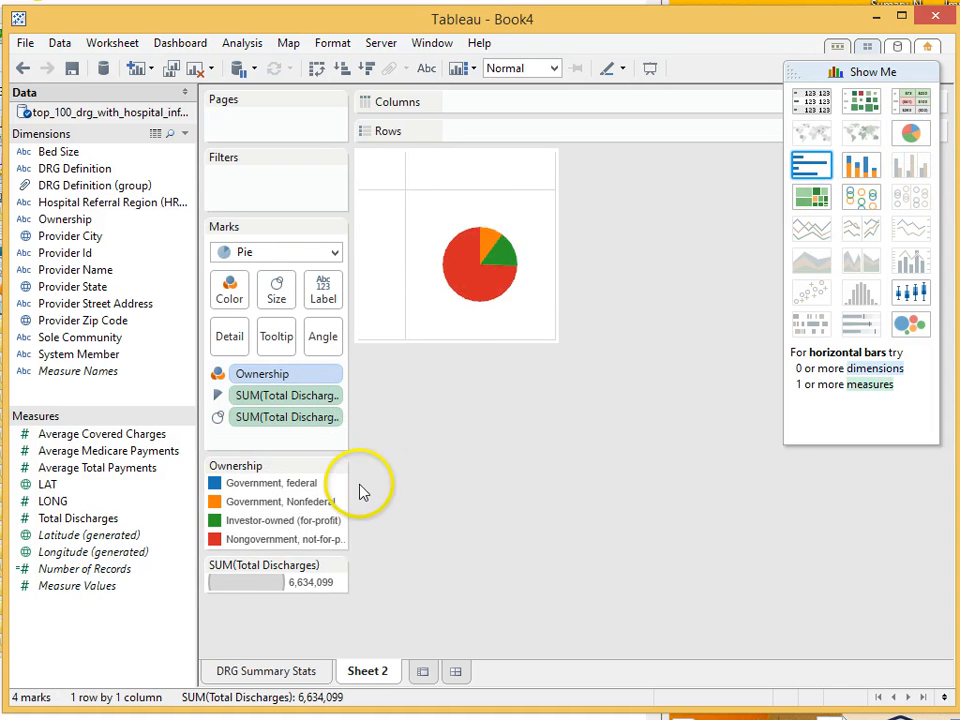
{"action": "left_click", "coordinate": [470, 290]}
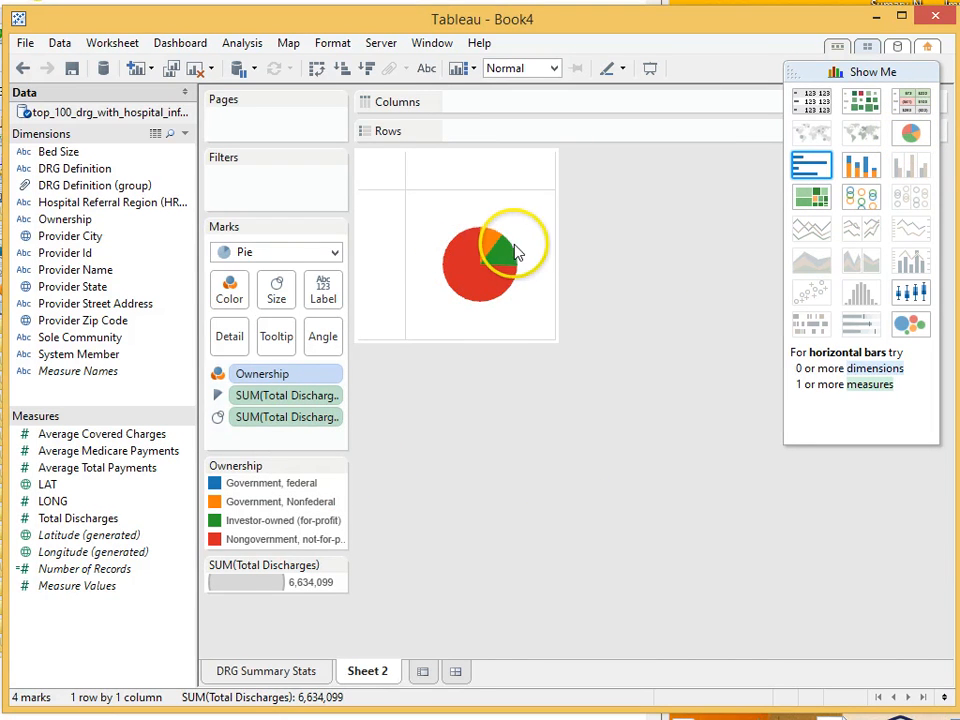
{"action": "mouse_move", "coordinate": [510, 250]}
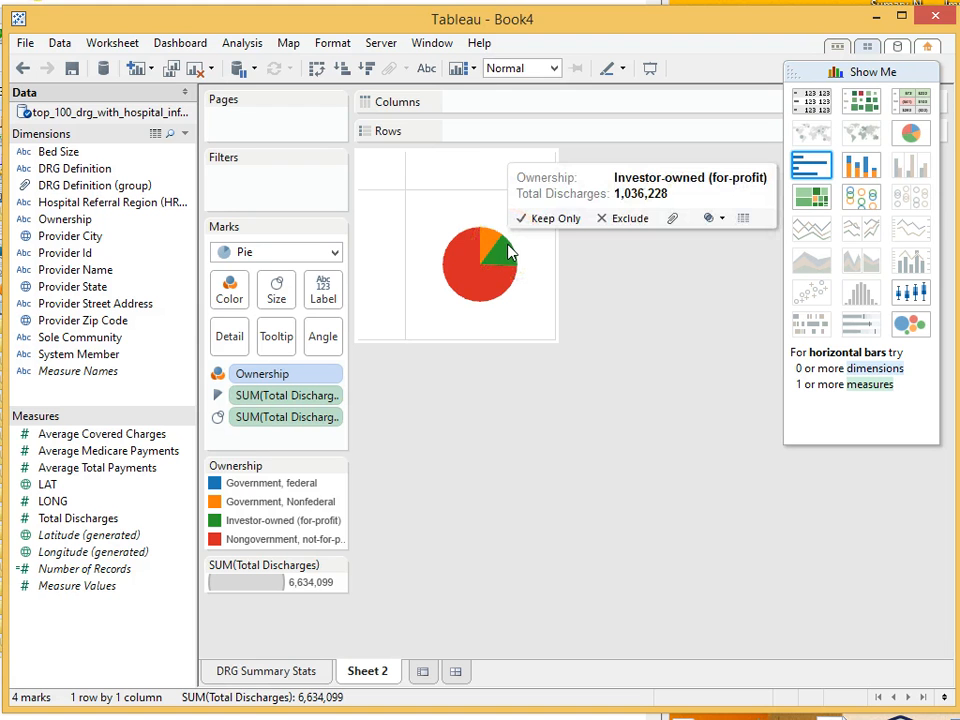
{"action": "mouse_move", "coordinate": [488, 244]}
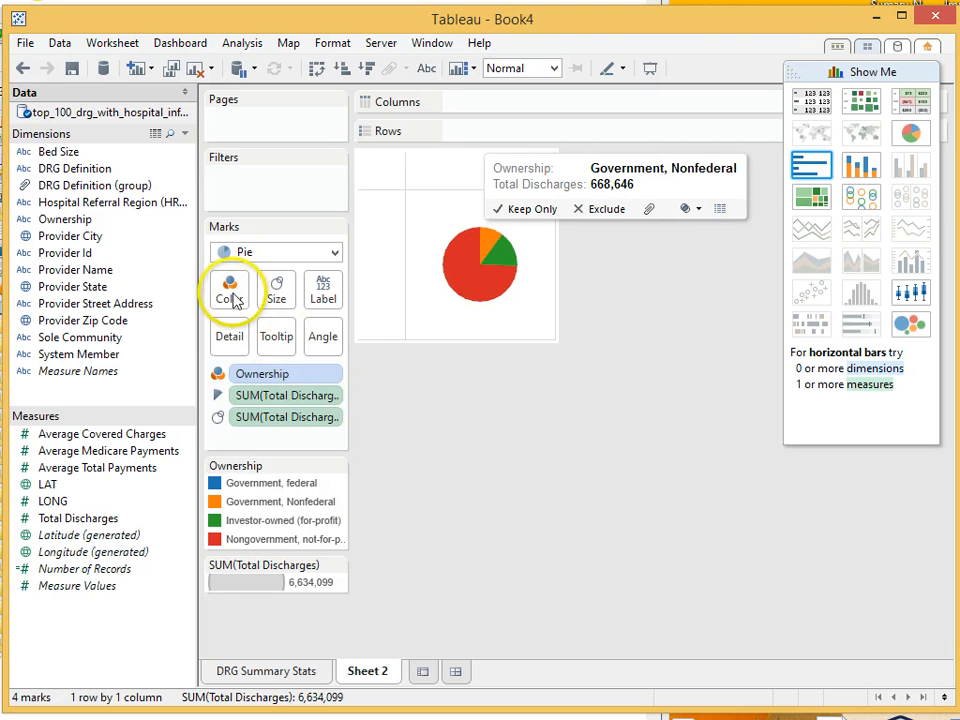
{"action": "mouse_move", "coordinate": [420, 508]}
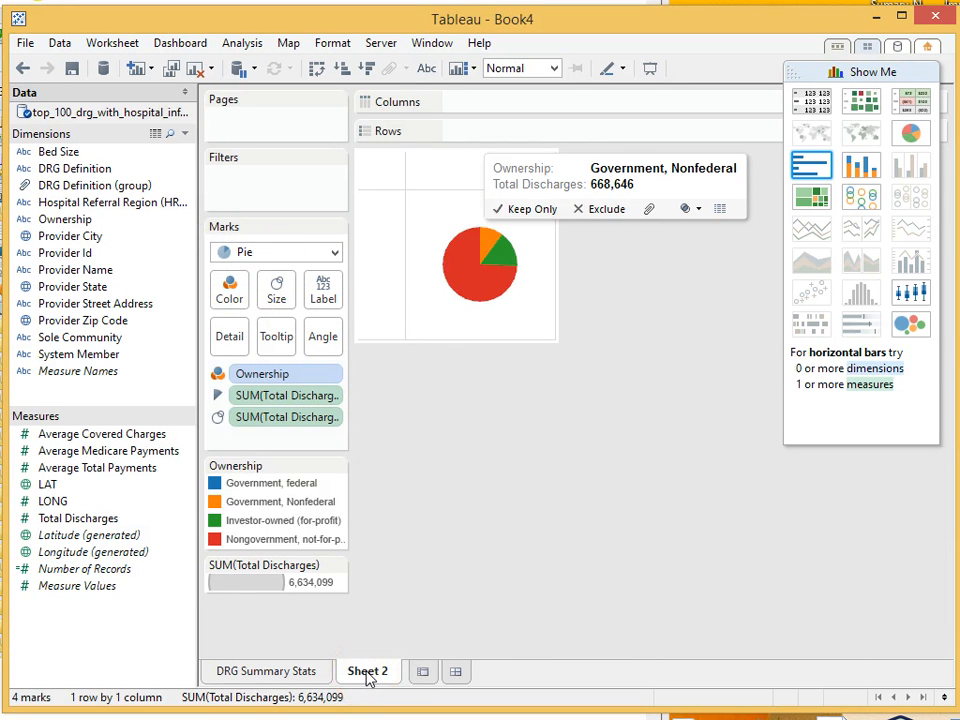
{"action": "double_click", "coordinate": [368, 672]}
{"action": "type", "text": "Ownership"}
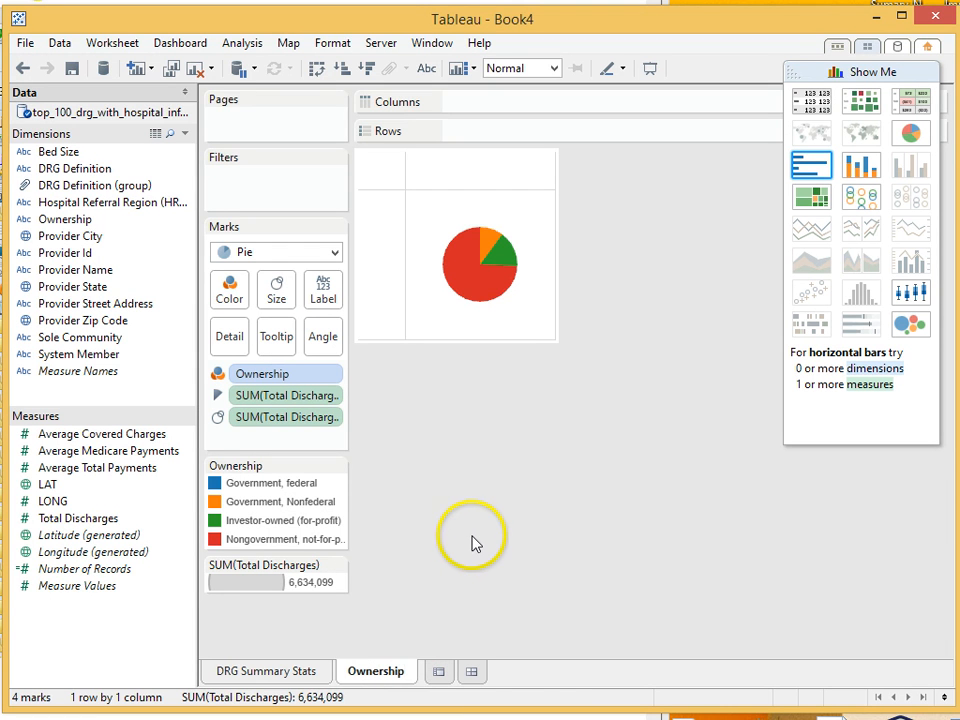
{"action": "mouse_move", "coordinate": [438, 672]}
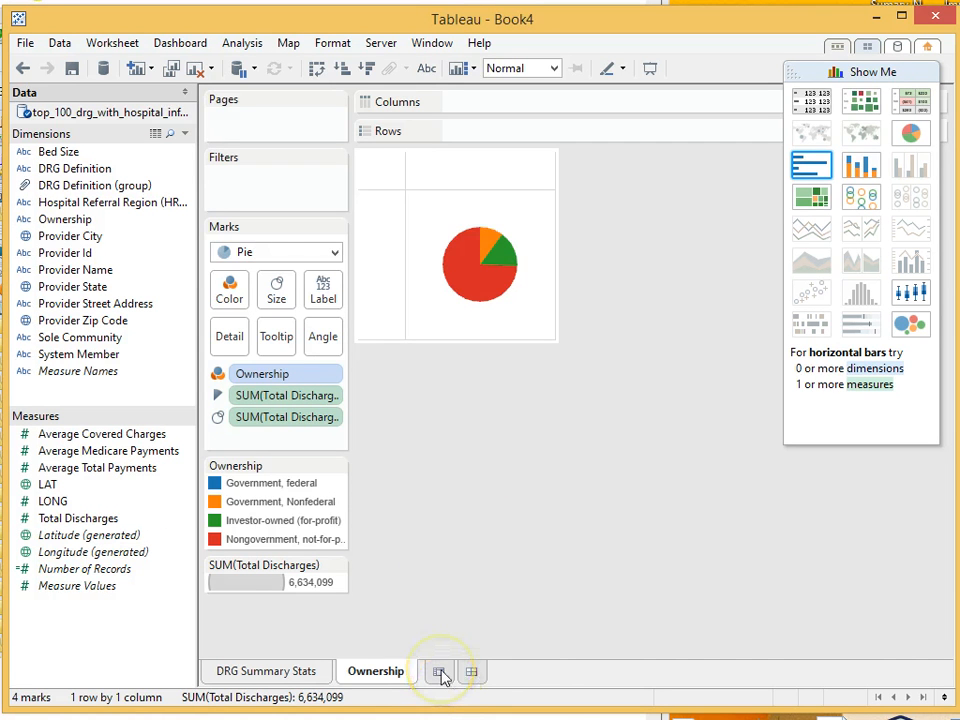
On a new worksheet, build a filled Provider State map coloured by variance of Average Covered Charges
{"action": "left_click", "coordinate": [440, 672]}
{"action": "type", "text": "Map"}
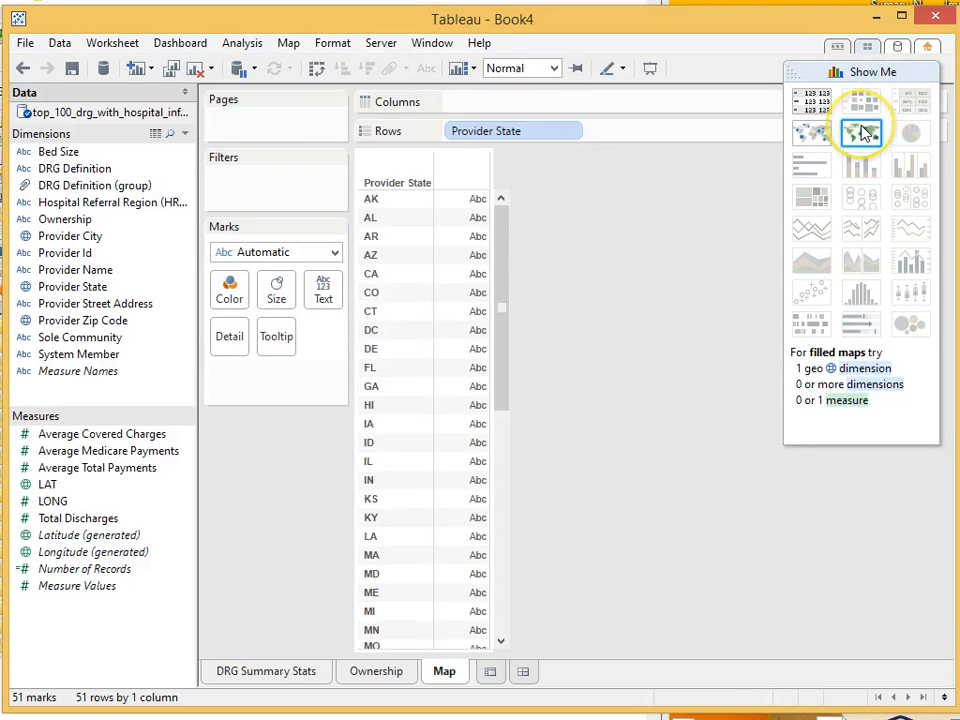
{"action": "left_click", "coordinate": [862, 132]}
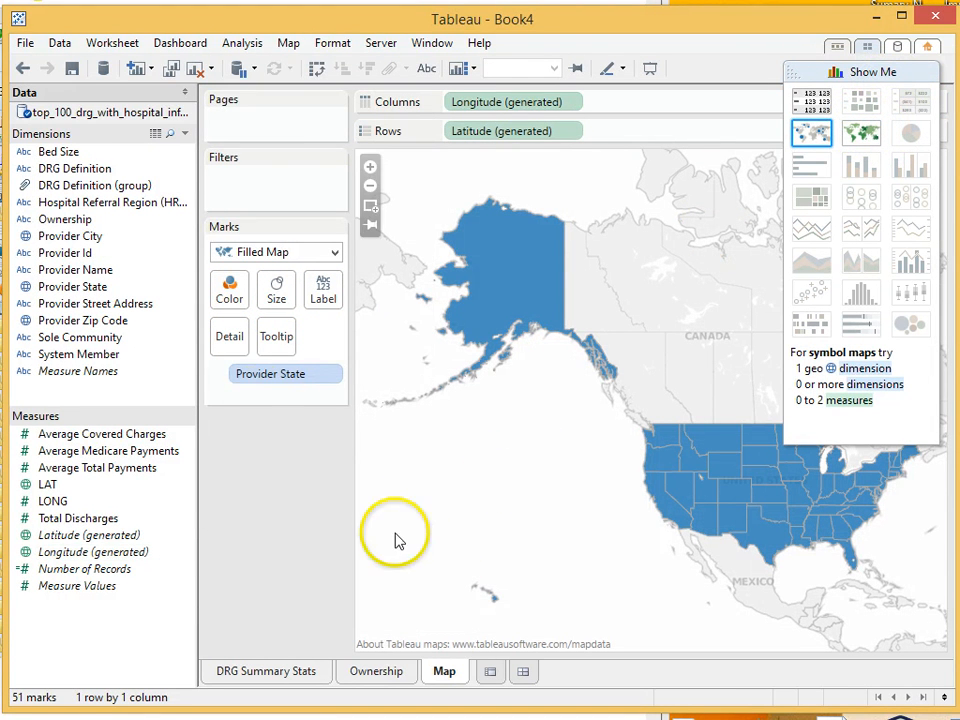
{"action": "mouse_move", "coordinate": [456, 436]}
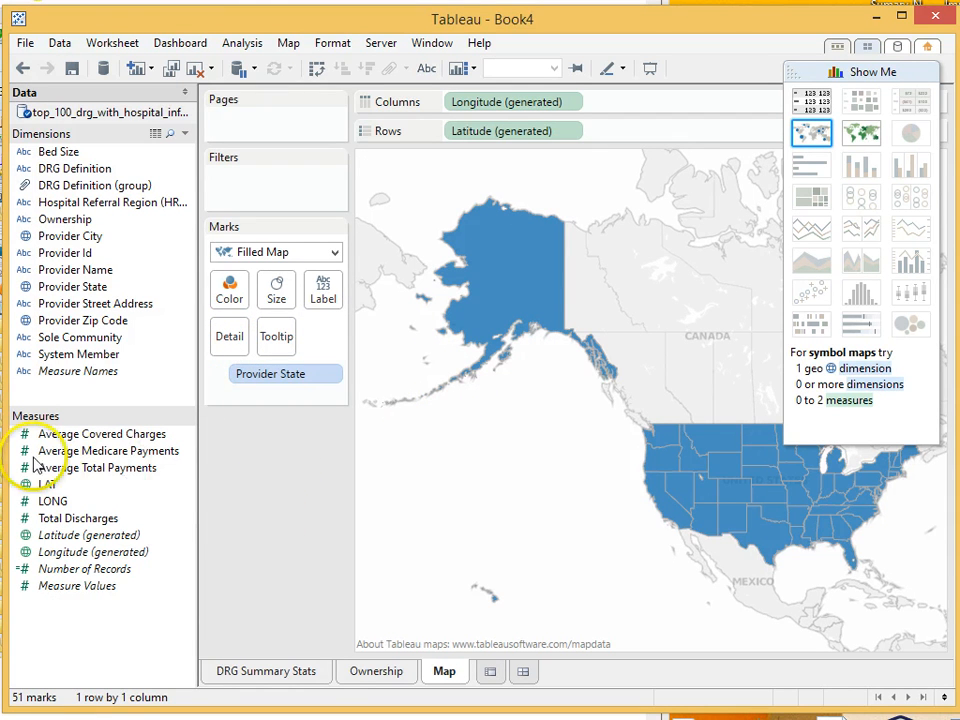
{"action": "left_click", "coordinate": [100, 432]}
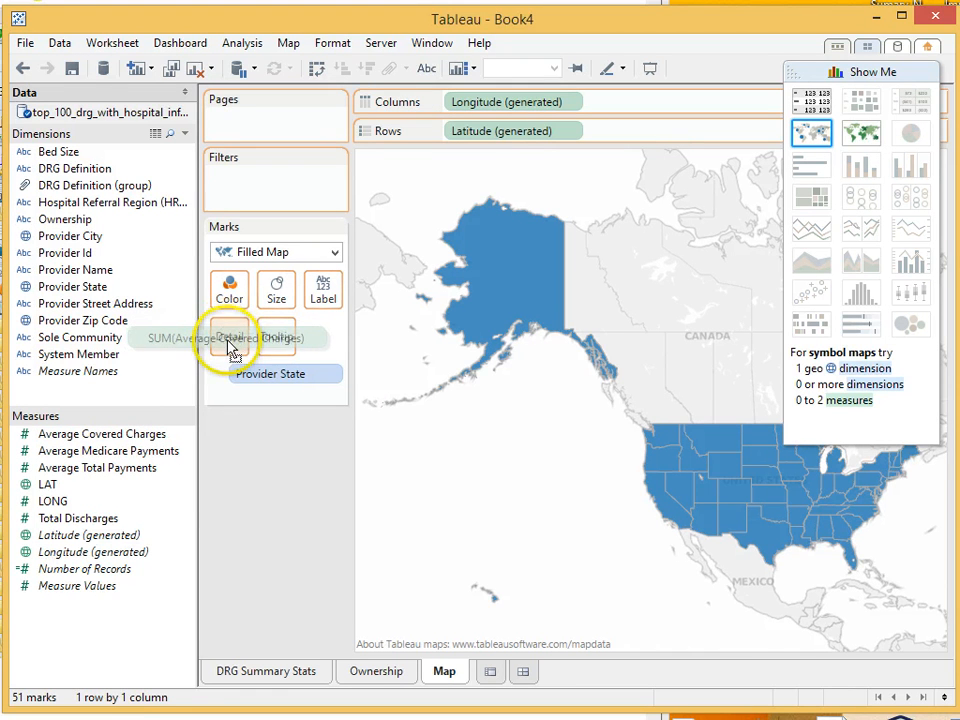
{"action": "left_click", "coordinate": [240, 336]}
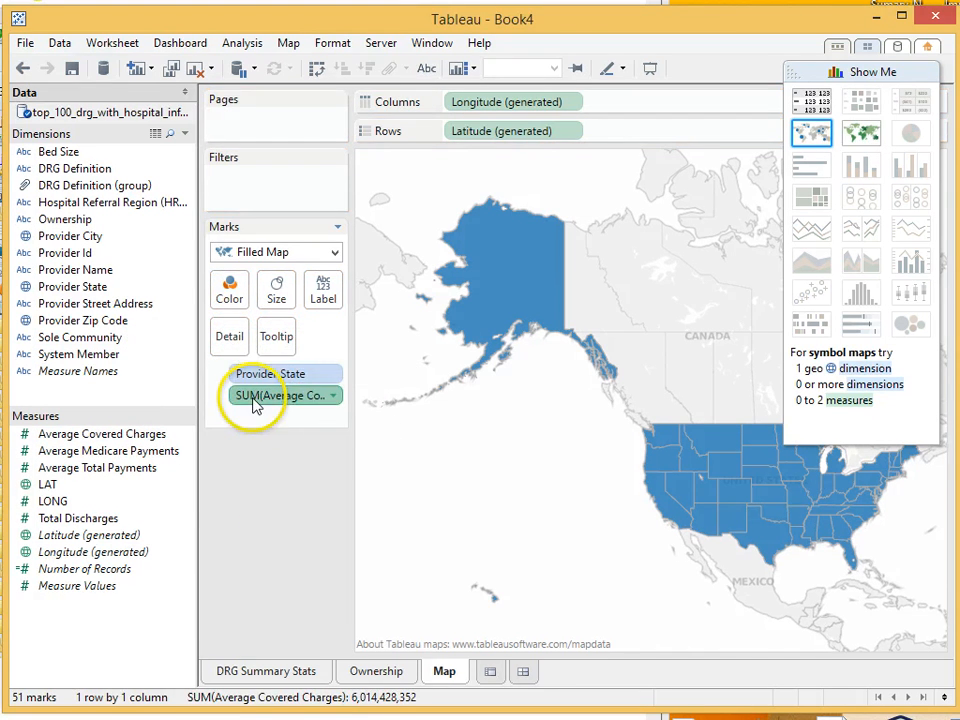
{"action": "left_click", "coordinate": [228, 290]}
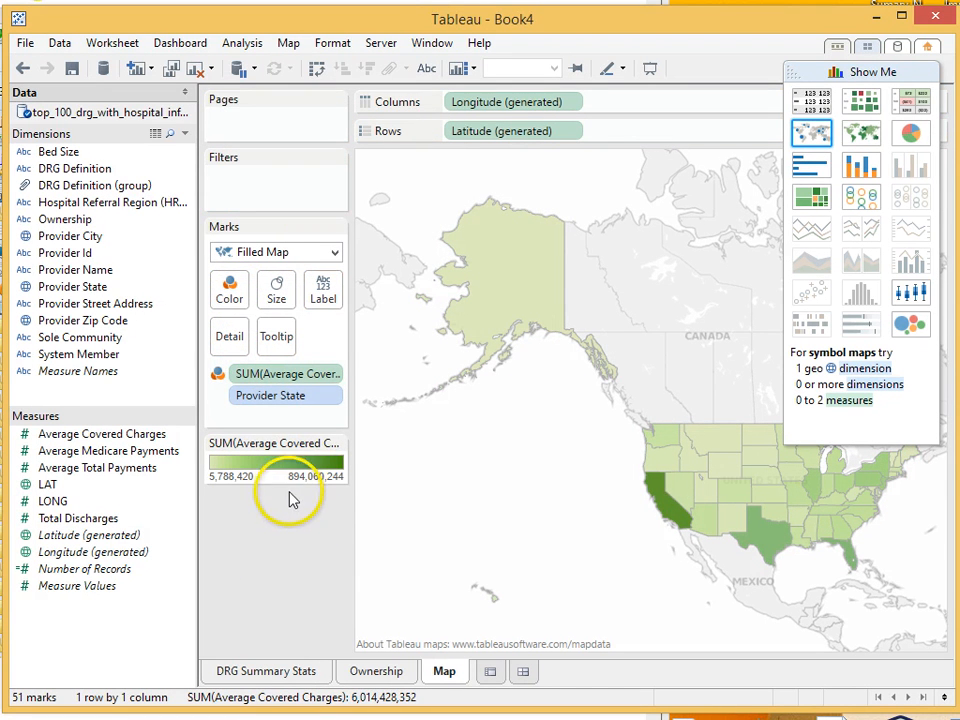
{"action": "mouse_move", "coordinate": [288, 374]}
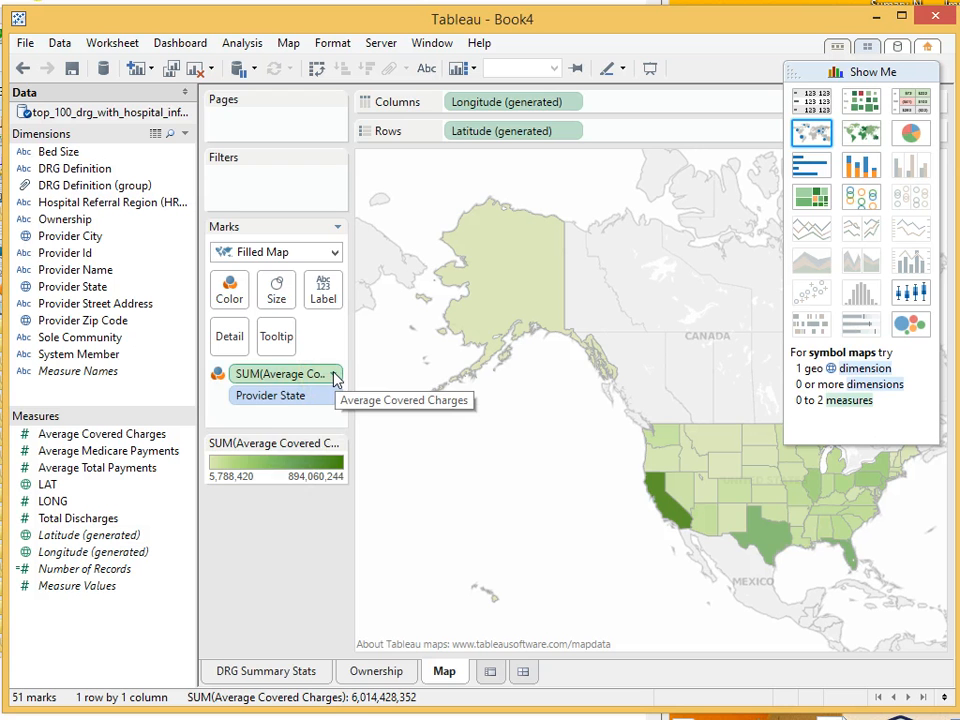
{"action": "right_click", "coordinate": [284, 374]}
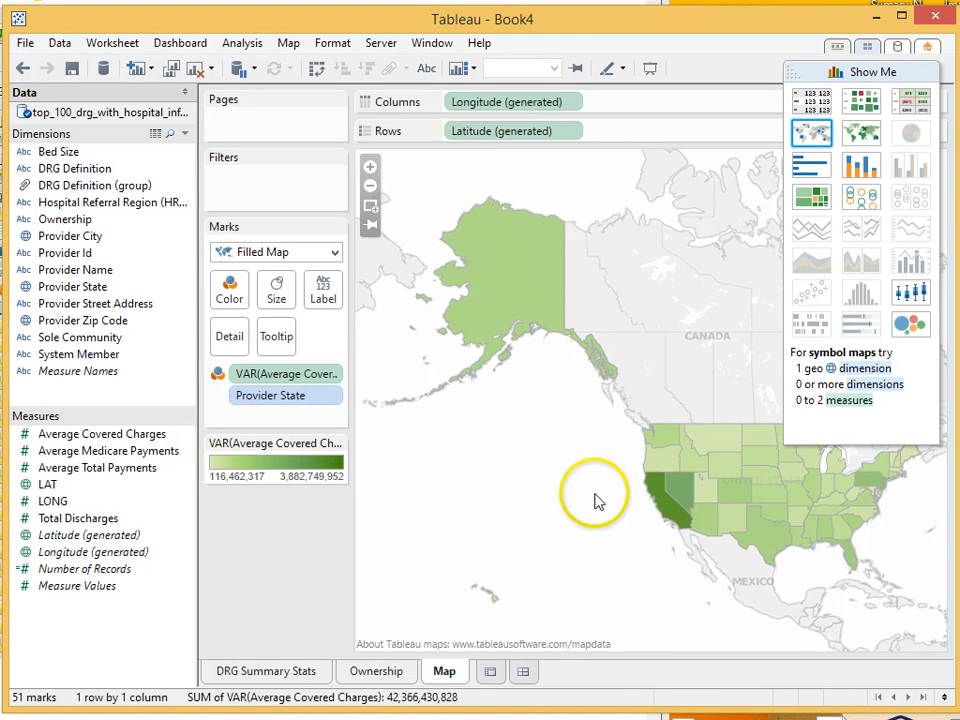
{"action": "mouse_move", "coordinate": [648, 518]}
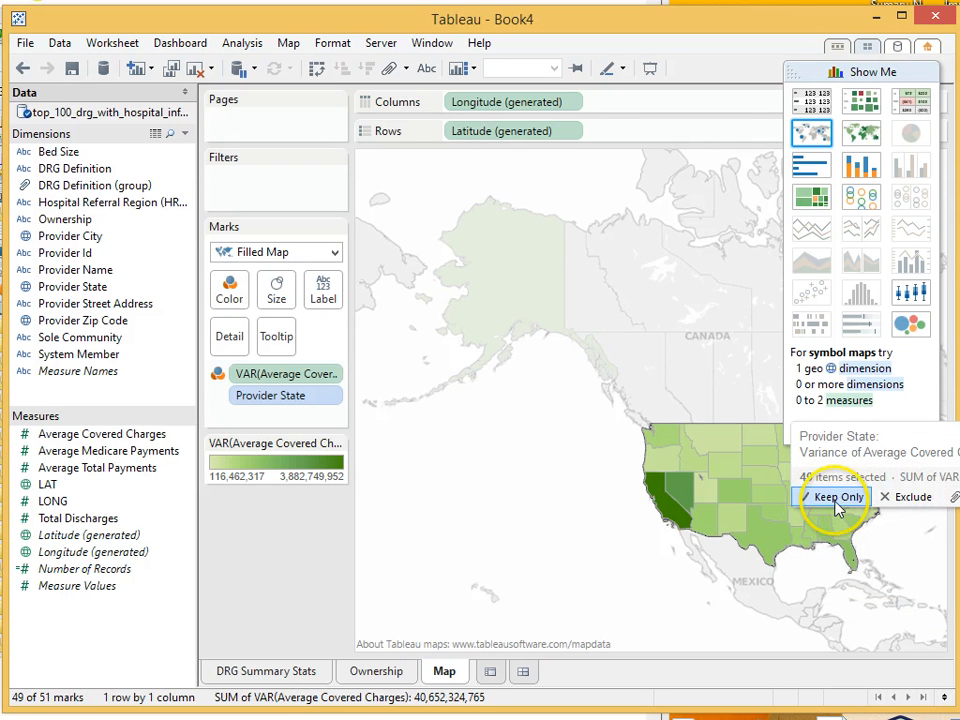
Keep only the 49 mainland states and inspect California and an east-coast state's variance
{"action": "left_click", "coordinate": [836, 496]}
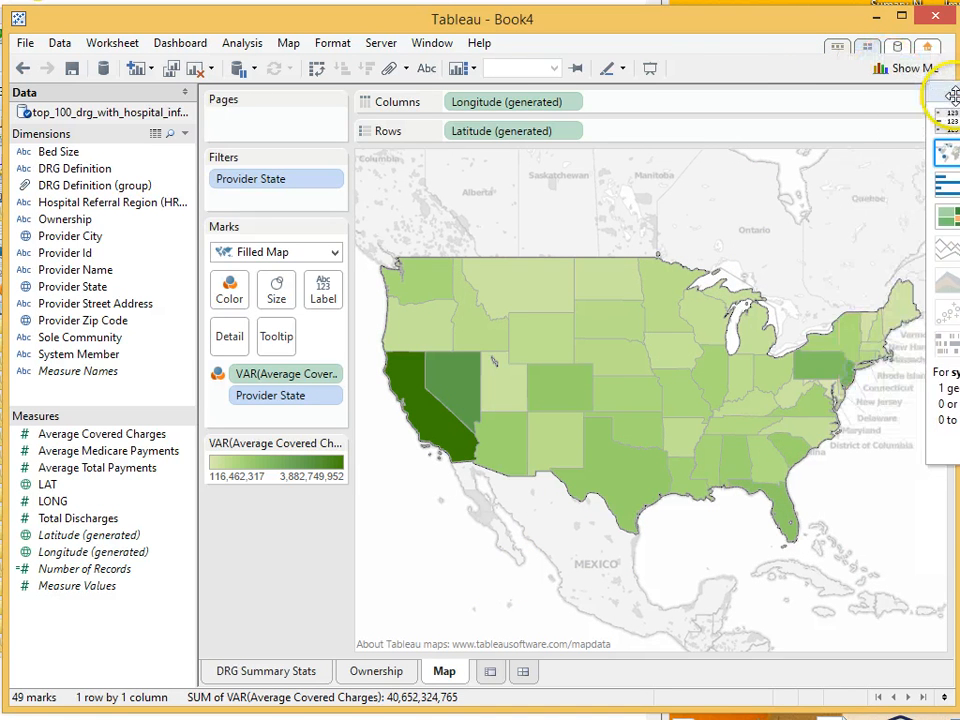
{"action": "left_click", "coordinate": [440, 420]}
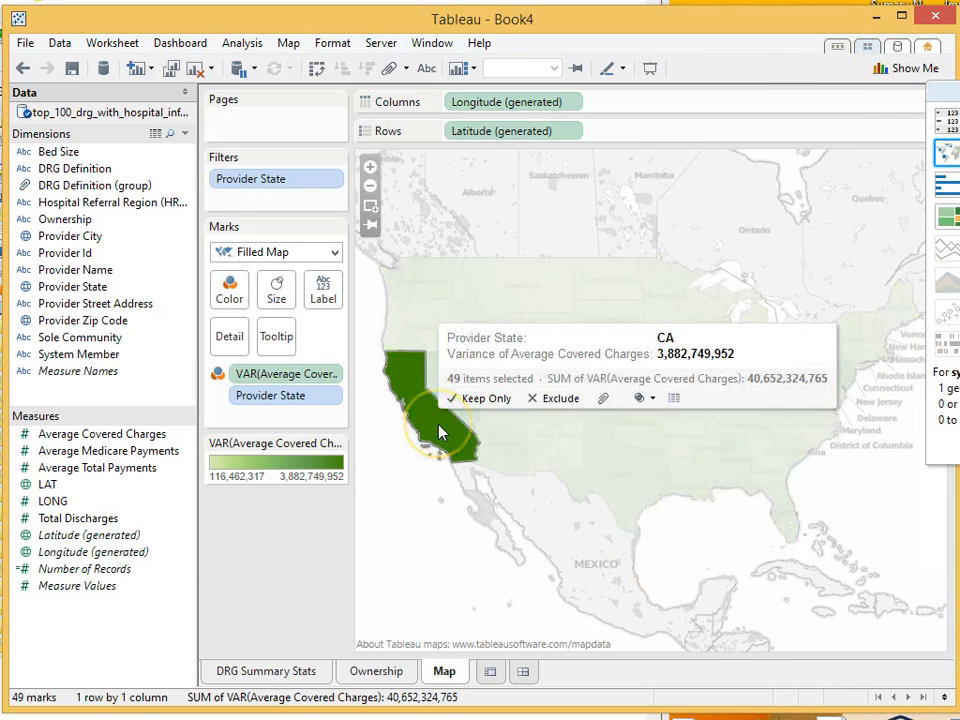
{"action": "left_click", "coordinate": [436, 430]}
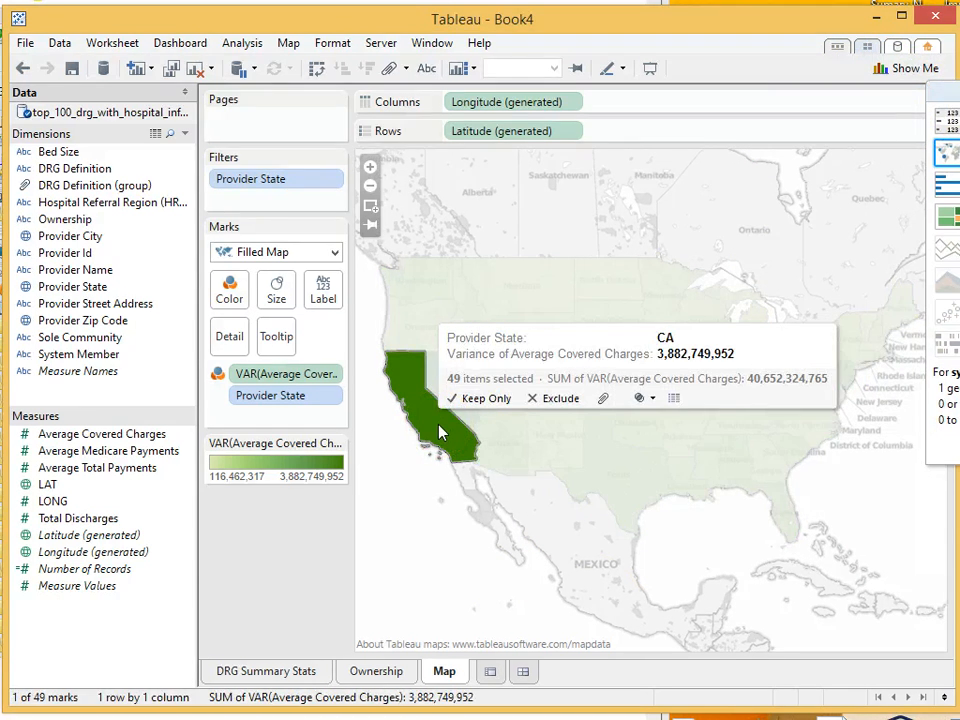
{"action": "left_click", "coordinate": [796, 414]}
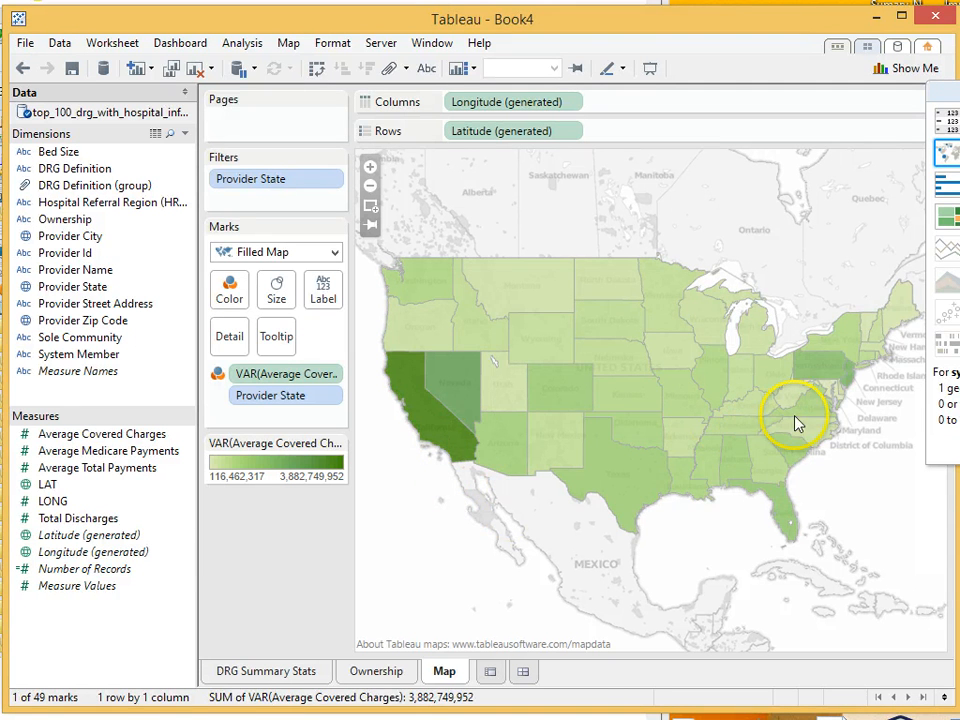
{"action": "left_click", "coordinate": [824, 390]}
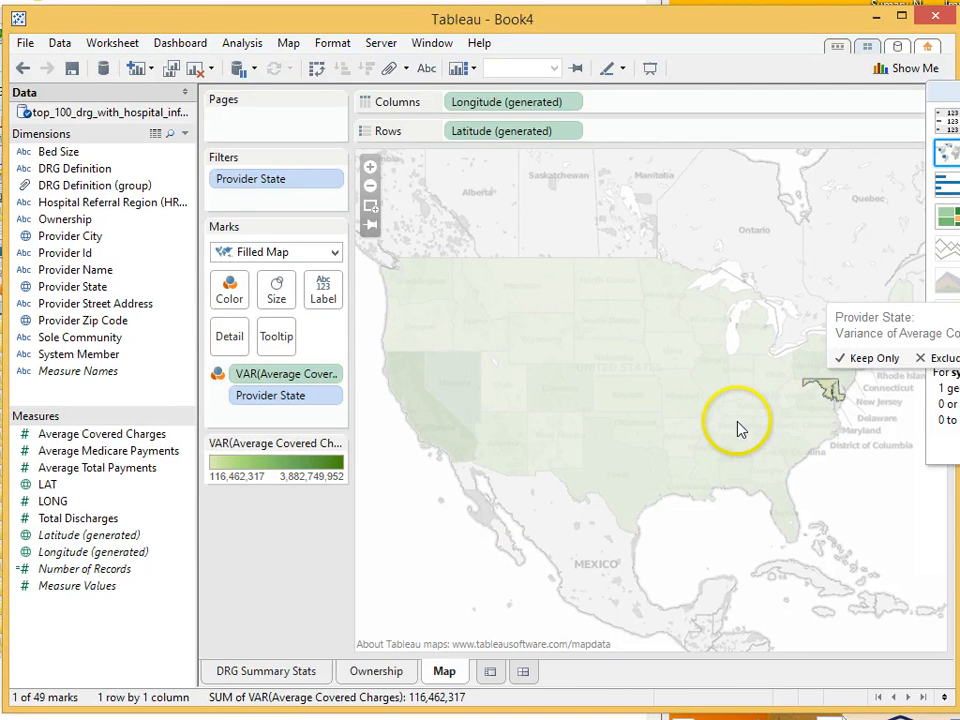
{"action": "mouse_move", "coordinate": [830, 390]}
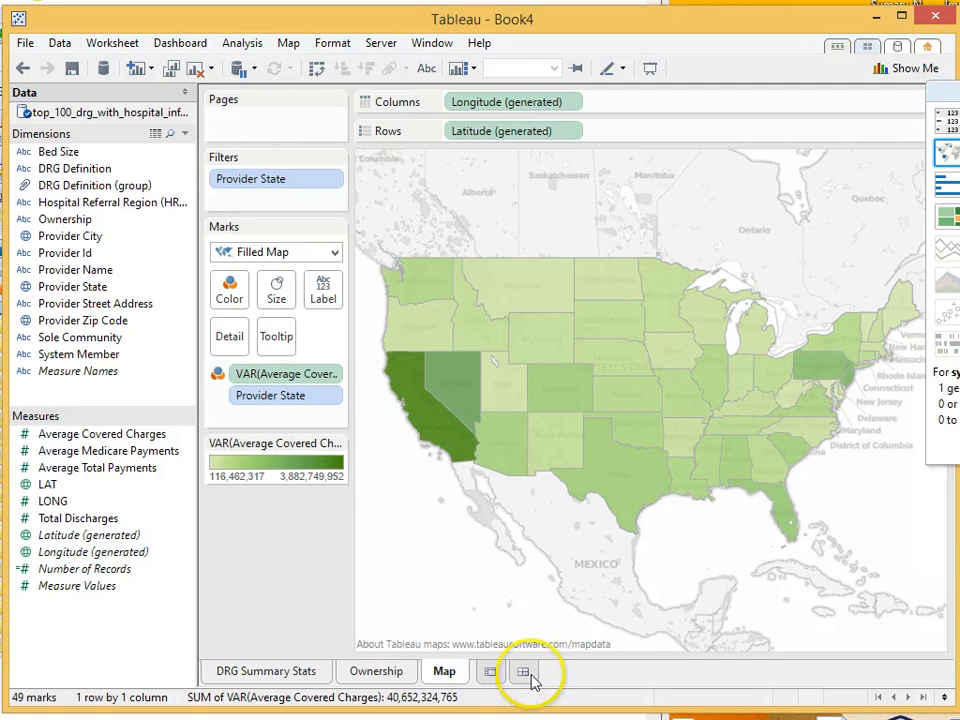
Create a new dashboard holding the Map and DRG Summary Stats sheets
{"action": "left_click", "coordinate": [522, 672]}
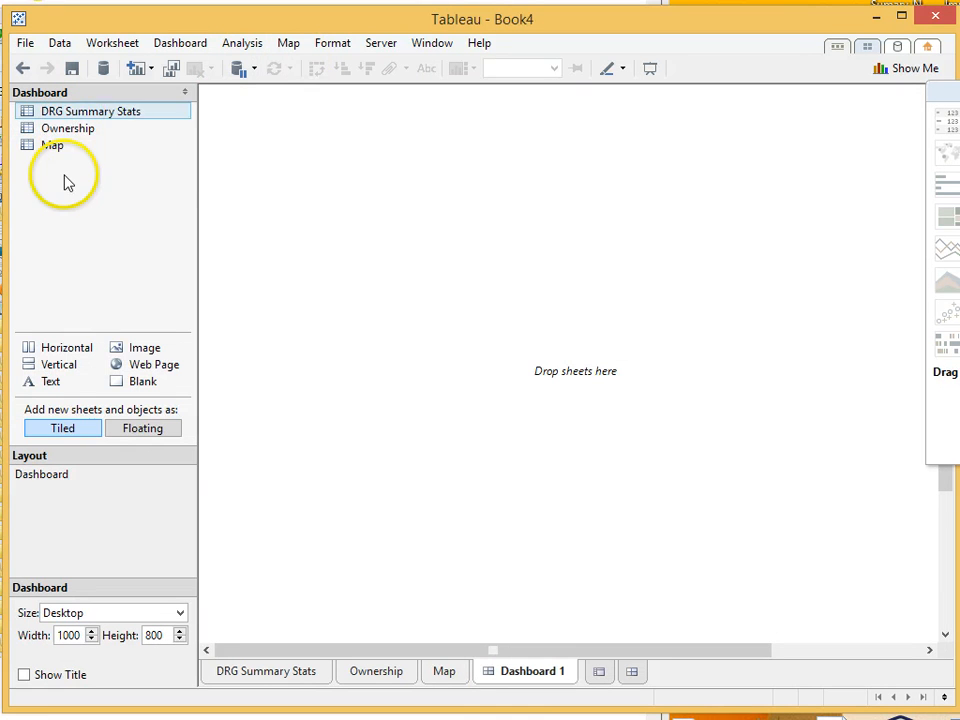
{"action": "left_click", "coordinate": [52, 144]}
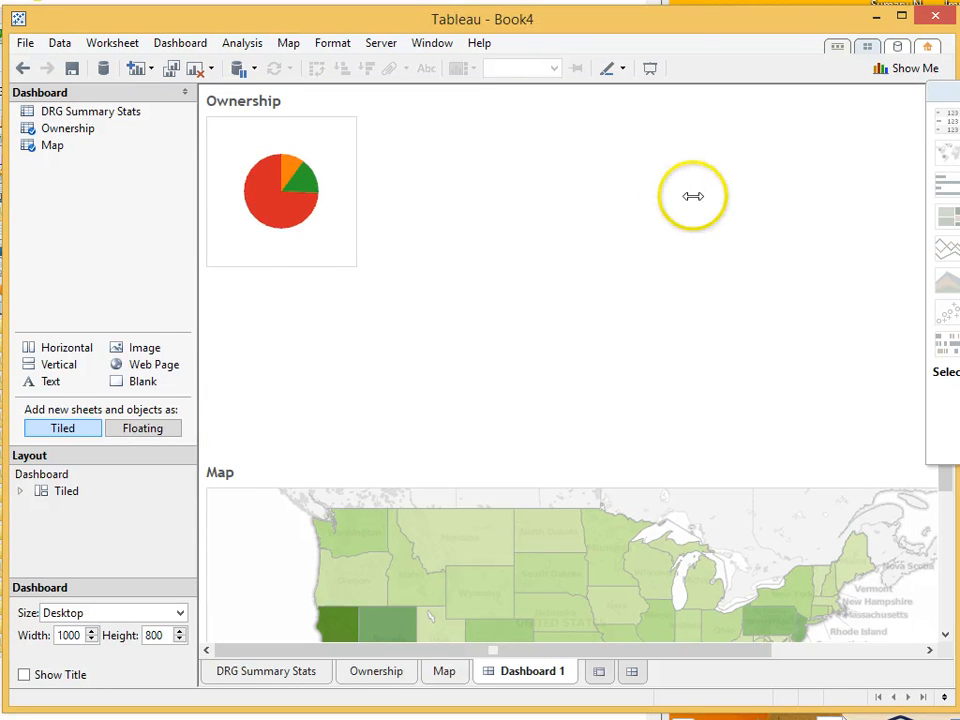
{"action": "mouse_move", "coordinate": [220, 200]}
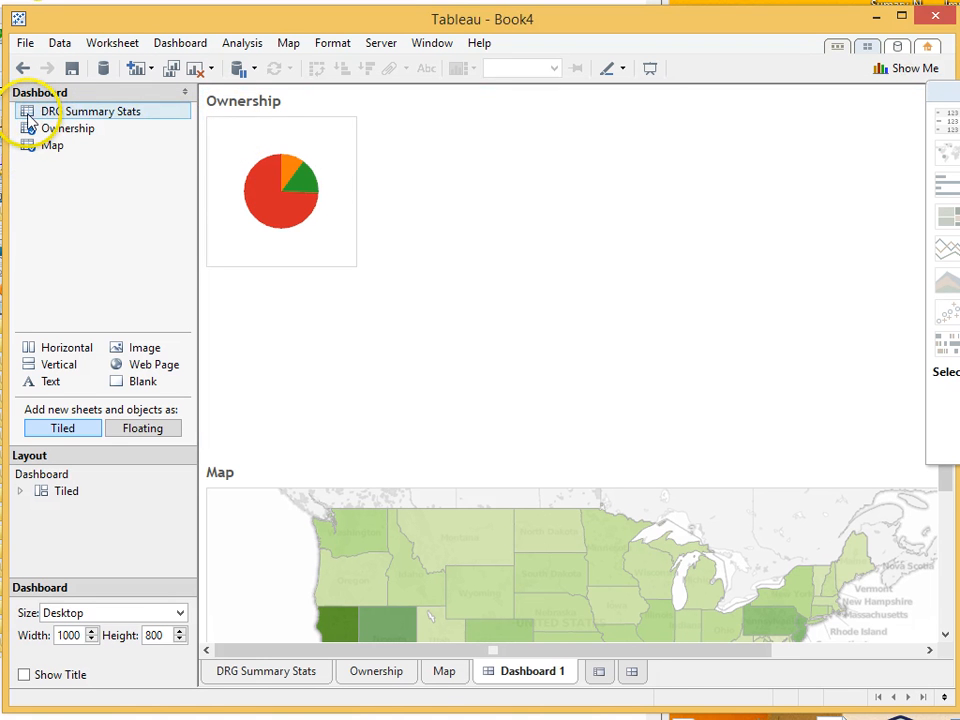
{"action": "left_click", "coordinate": [104, 112]}
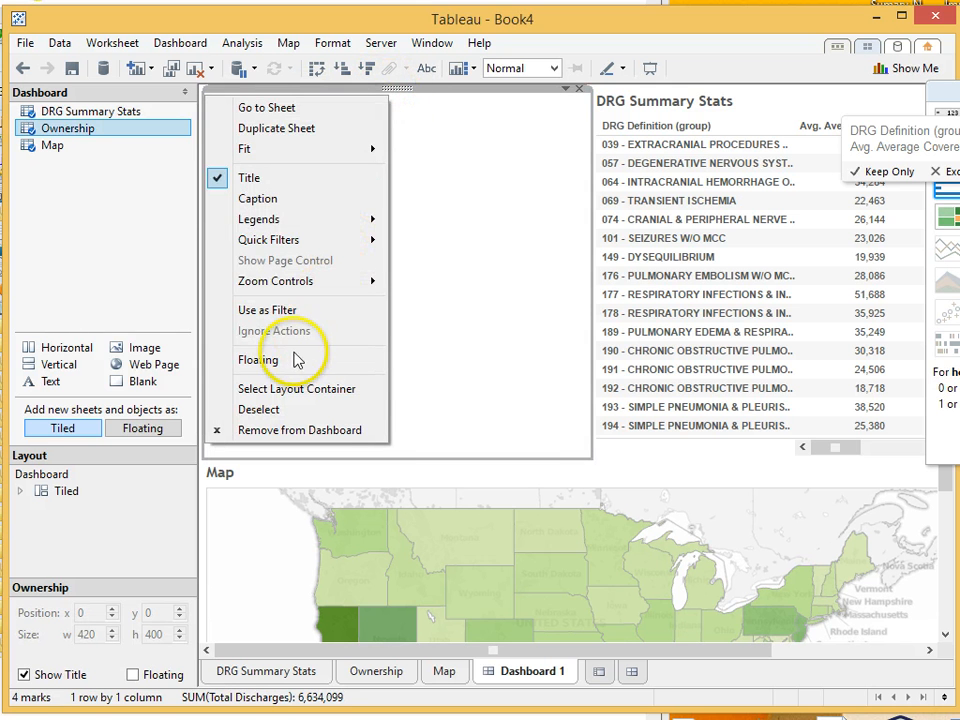
Make the ownership pie chart float and select the map view beneath it
{"action": "left_click", "coordinate": [258, 360]}
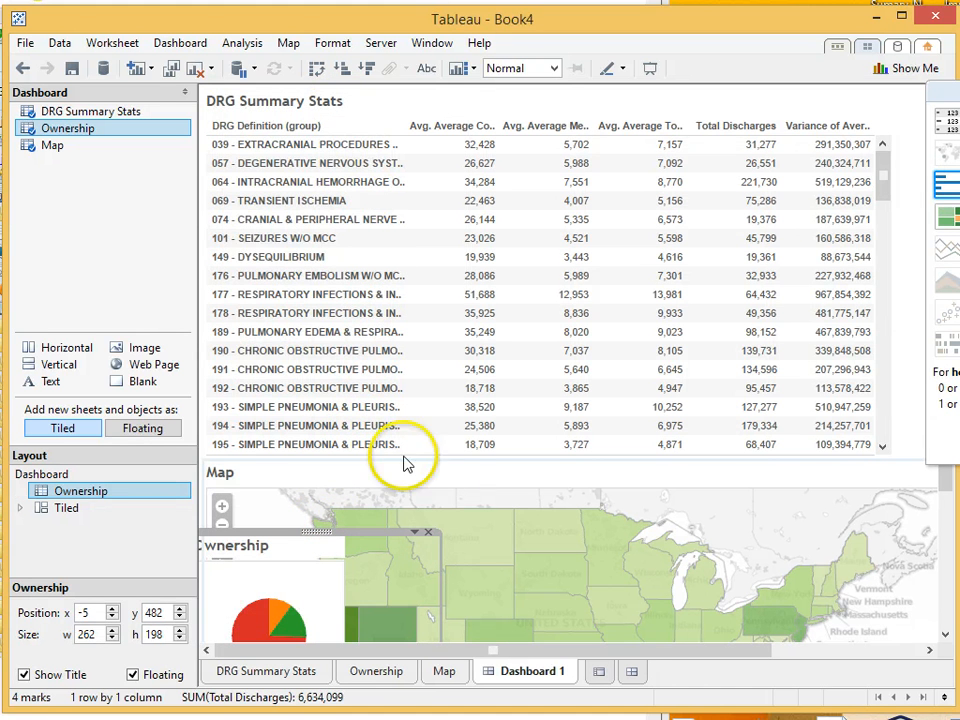
{"action": "scroll", "scroll_direction": "down", "scroll_amount": 3}
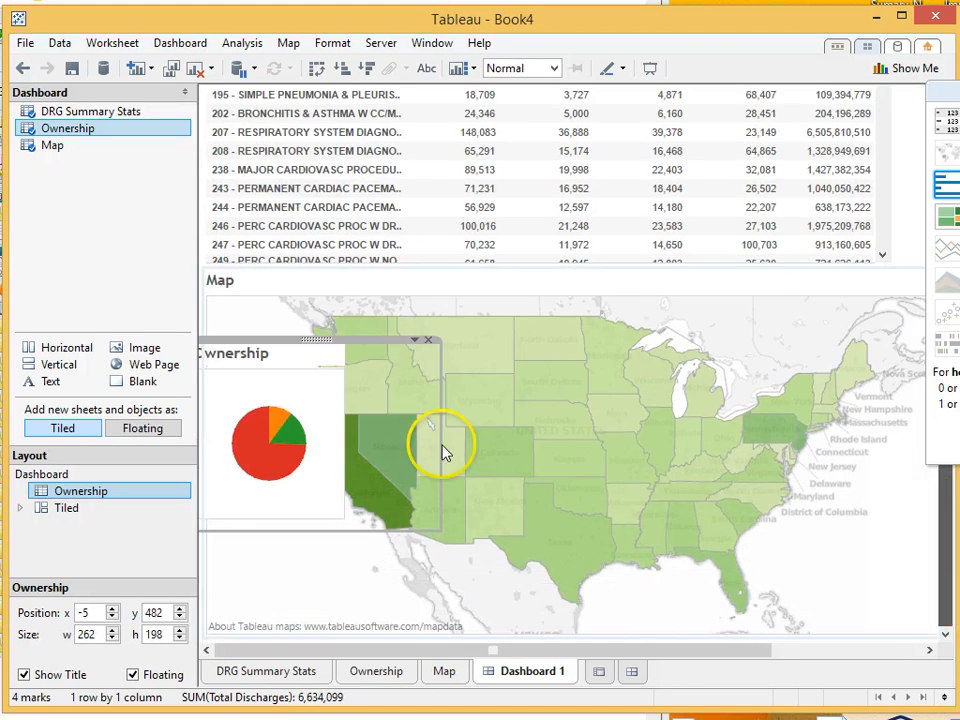
{"action": "left_click", "coordinate": [444, 440]}
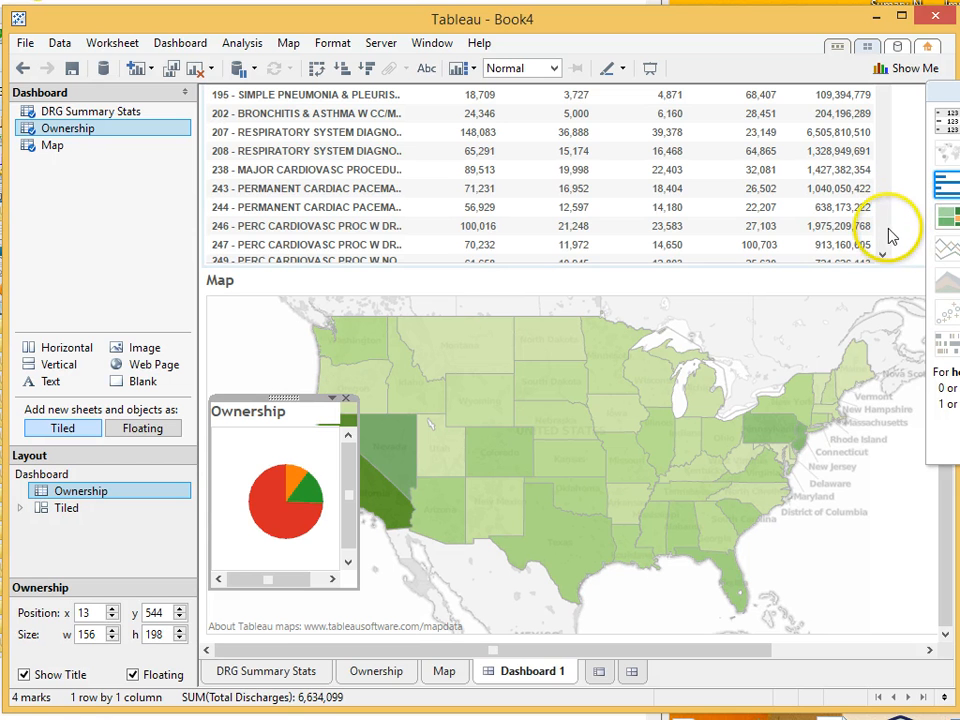
{"action": "mouse_move", "coordinate": [892, 170]}
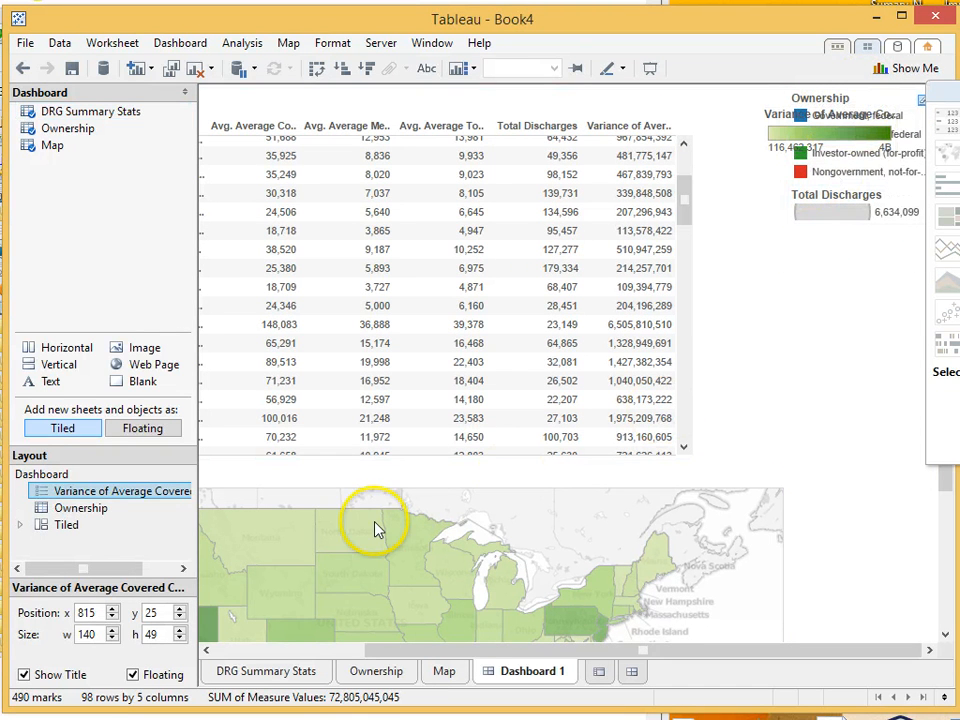
{"action": "mouse_move", "coordinate": [310, 516]}
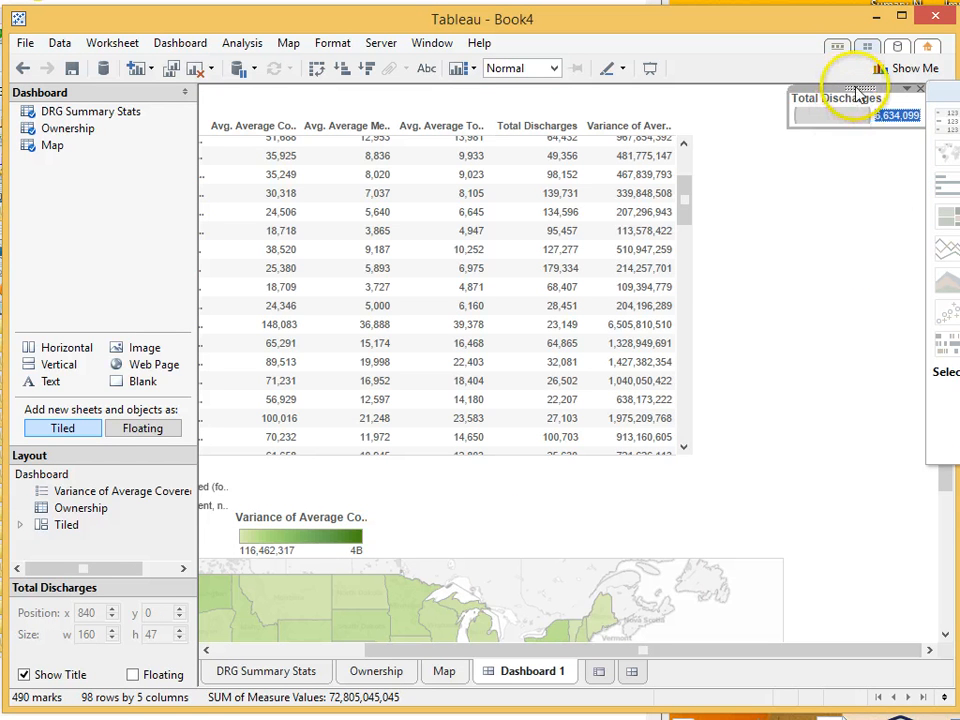
Remove the Total Discharges legend and float the variance legend at the map's lower left
{"action": "left_click", "coordinate": [856, 88]}
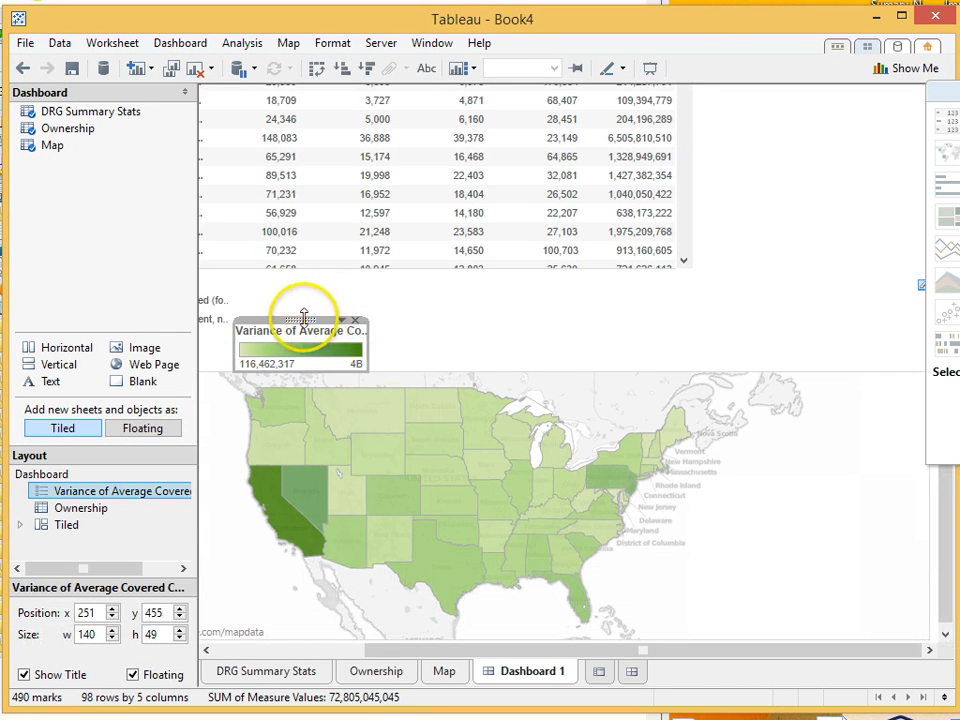
{"action": "left_click_drag", "start_coordinate": [300, 330], "coordinate": [264, 524]}
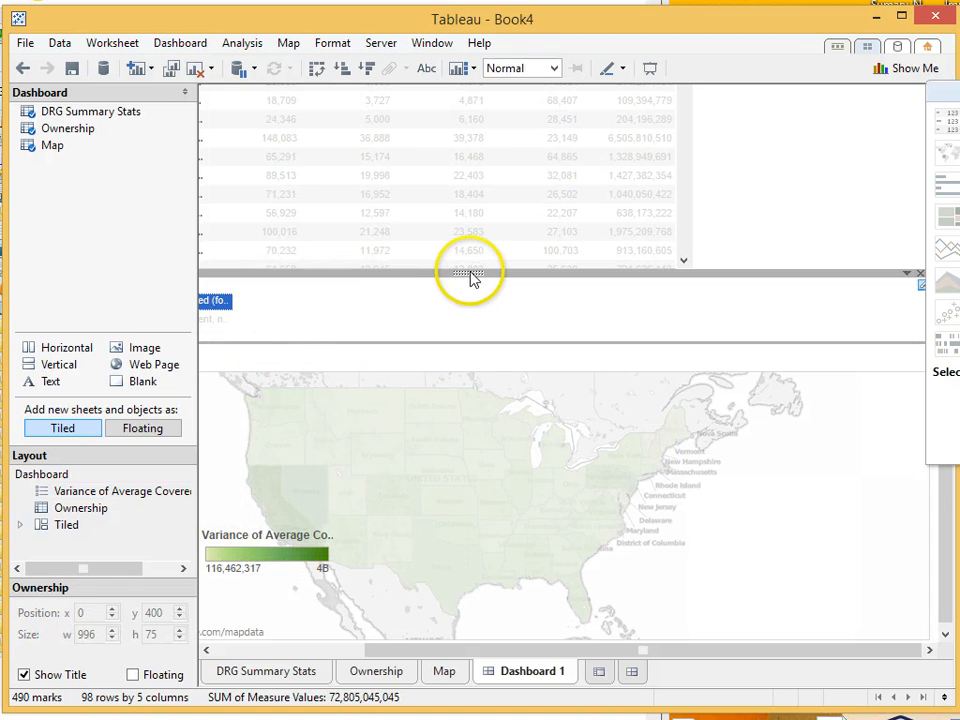
{"action": "right_click", "coordinate": [470, 276]}
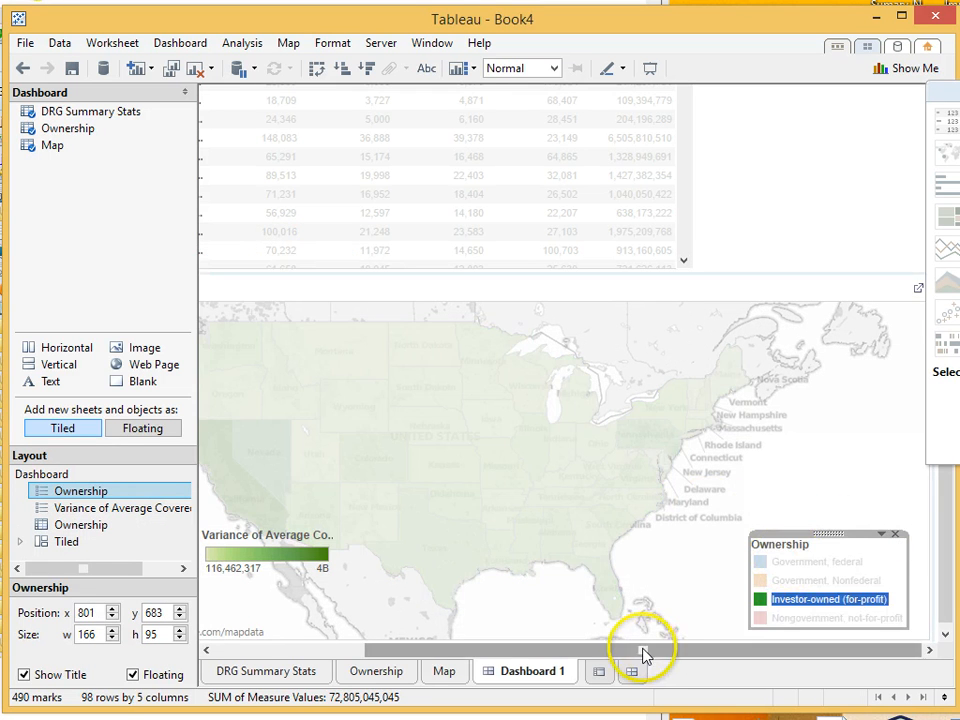
{"action": "left_click", "coordinate": [52, 144]}
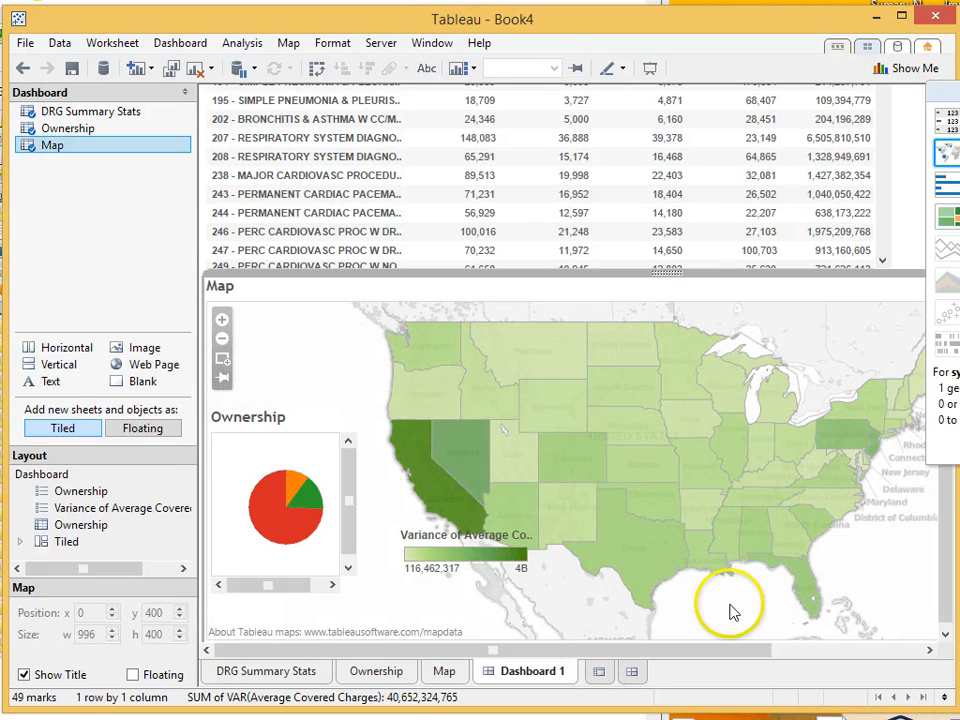
{"action": "mouse_move", "coordinate": [620, 650]}
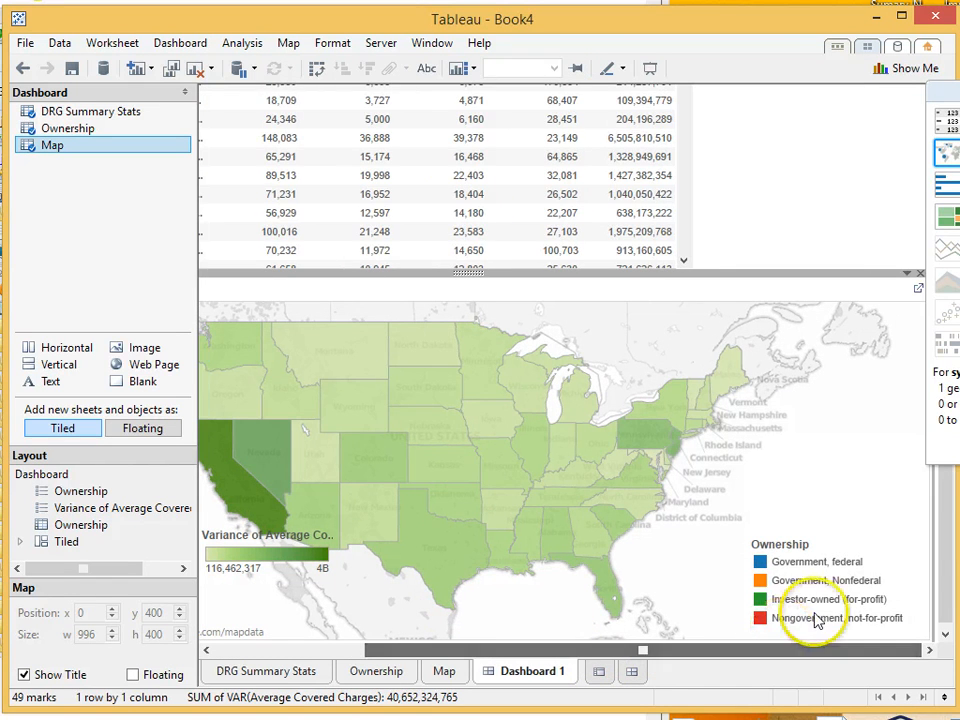
Move the ownership colour legend to float at the map's top left
{"action": "left_click", "coordinate": [824, 580]}
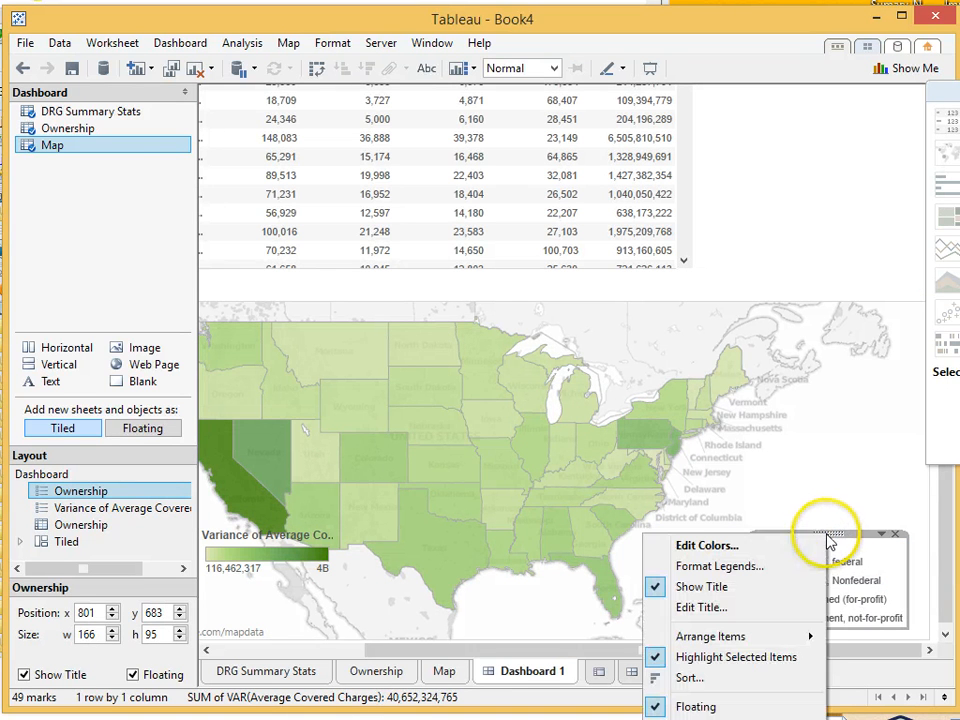
{"action": "mouse_move", "coordinate": [708, 678]}
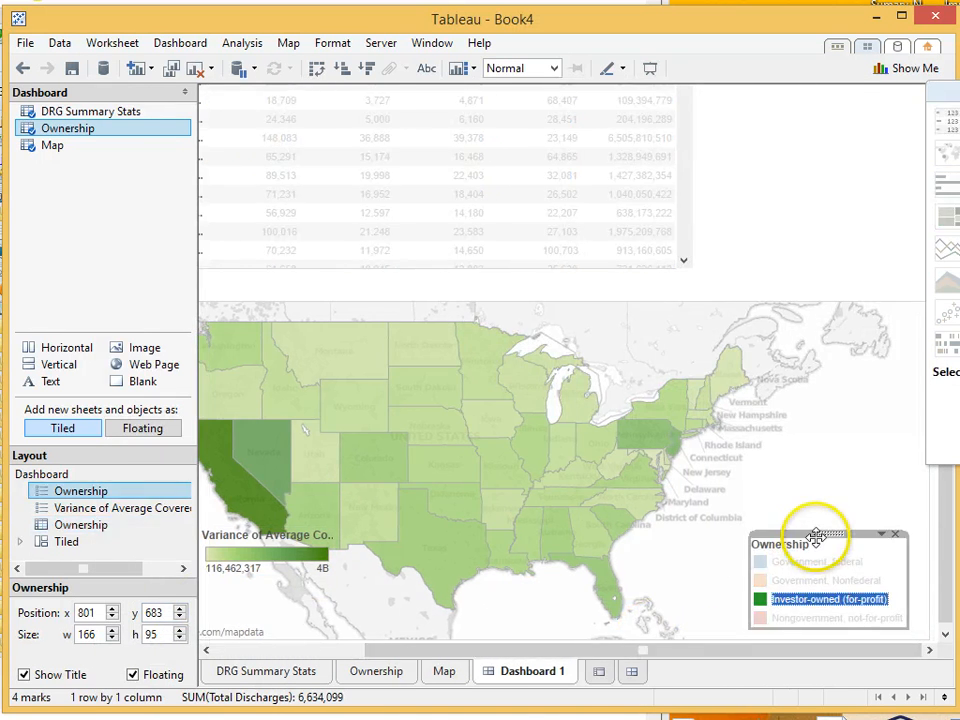
{"action": "left_click_drag", "start_coordinate": [816, 540], "coordinate": [260, 430]}
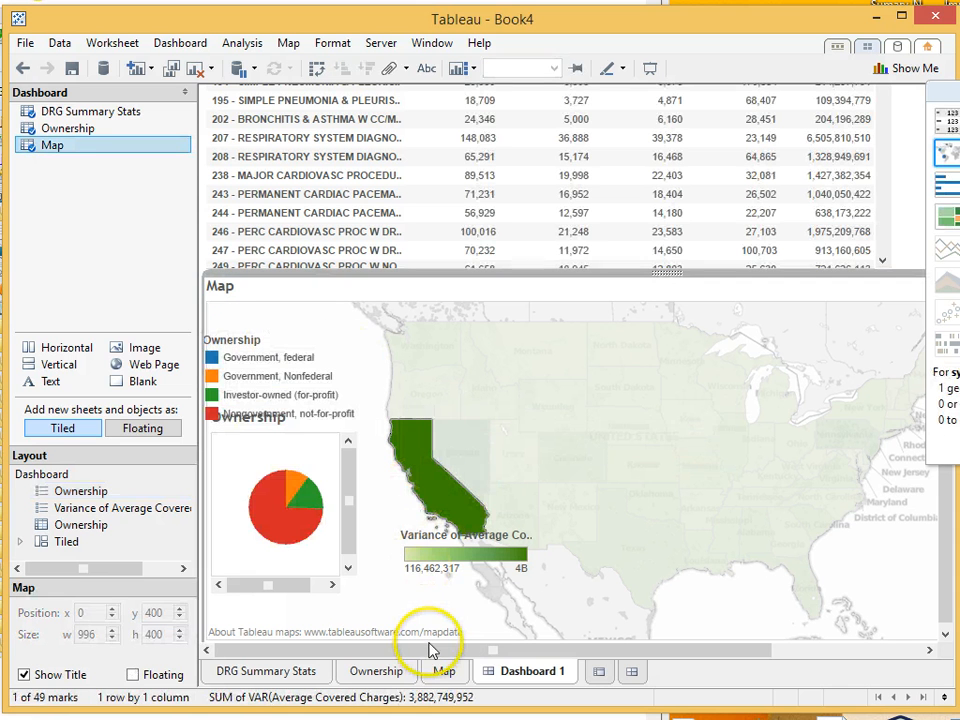
{"action": "left_click", "coordinate": [464, 536]}
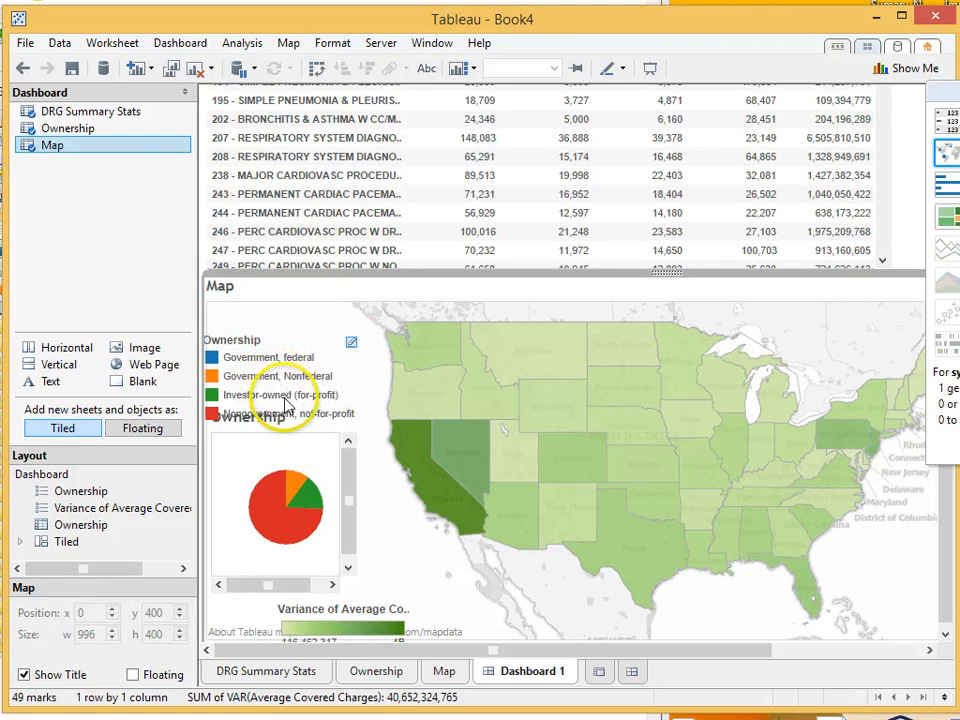
Keep only investor-owned hospitals from the legend, then select a value in the summary table
{"action": "left_click", "coordinate": [280, 394]}
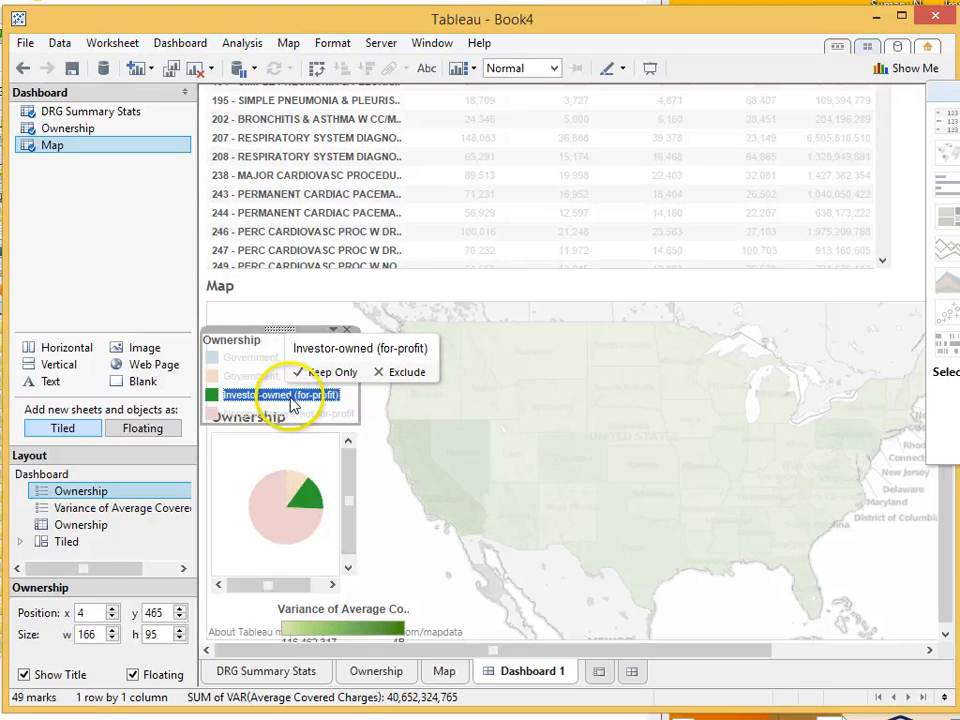
{"action": "left_click", "coordinate": [90, 112]}
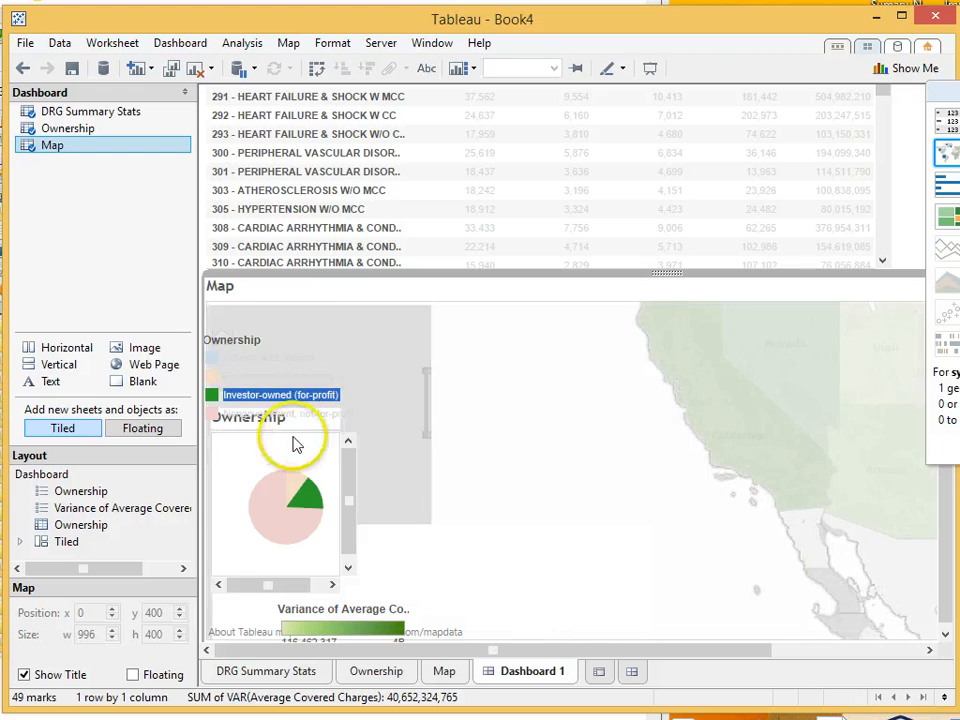
{"action": "left_click", "coordinate": [290, 412]}
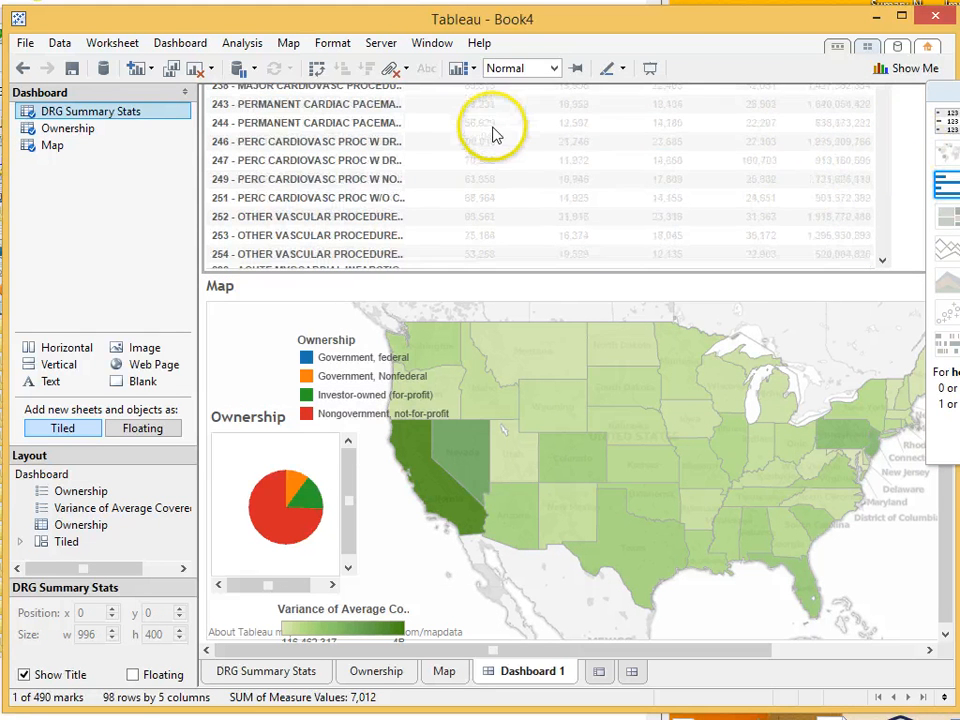
{"action": "left_click", "coordinate": [462, 122]}
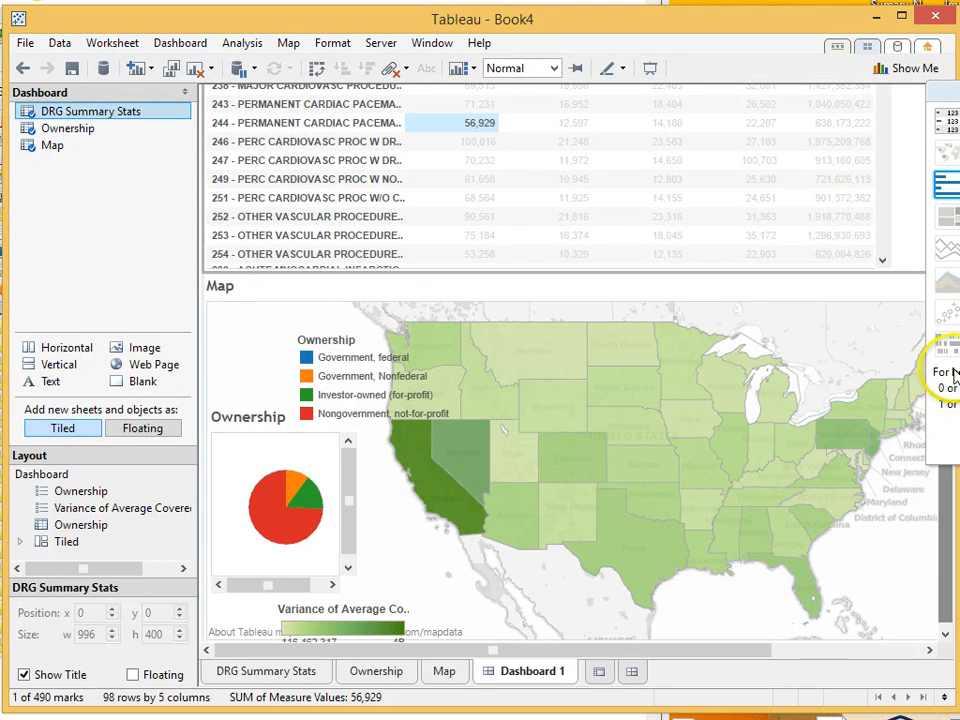